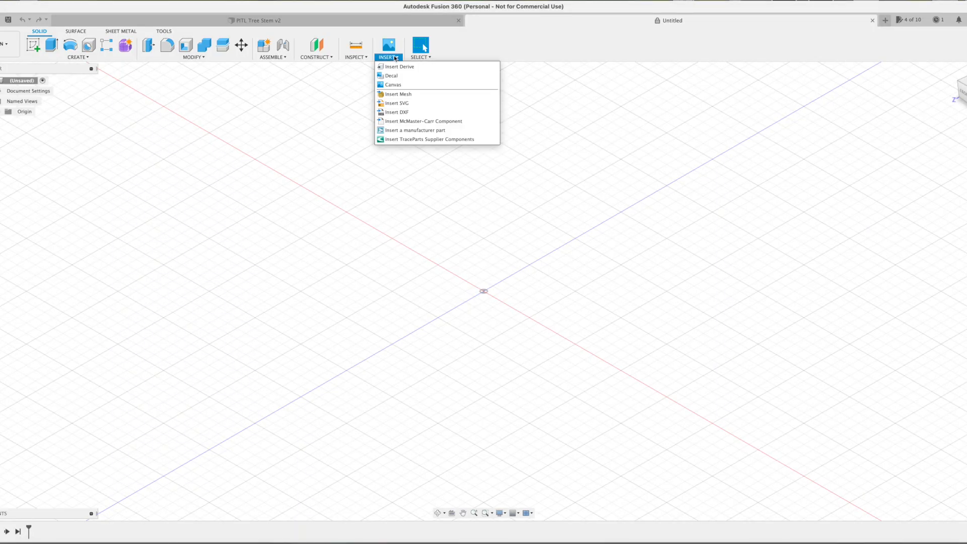
# Step: Insert the stem outline DXF onto the chosen origin plane as a new sketch
pyautogui.click(397, 112)
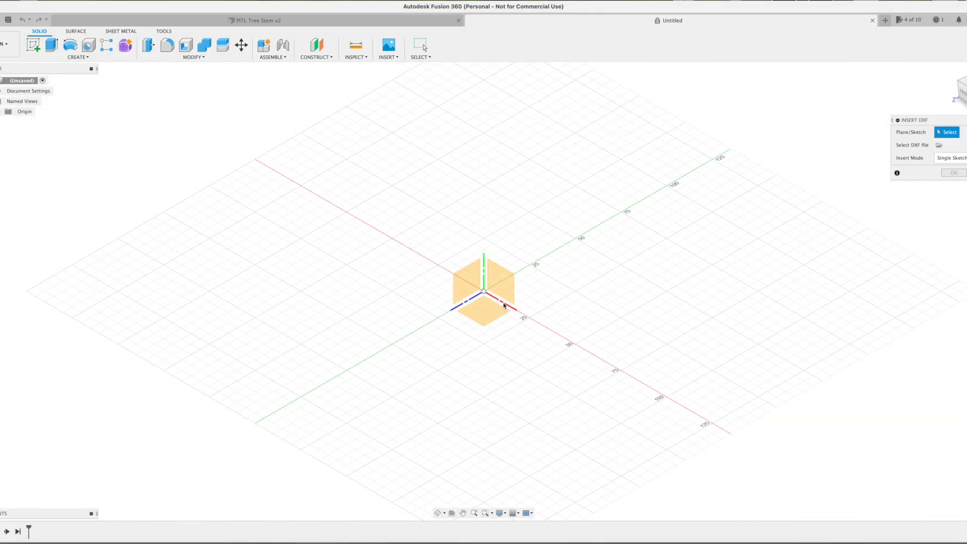
pyautogui.click(505, 278)
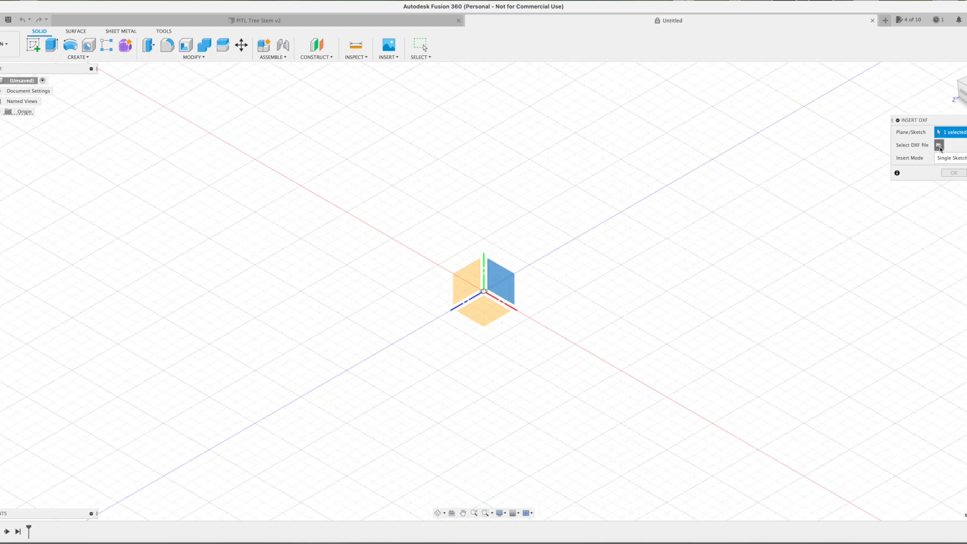
pyautogui.click(938, 145)
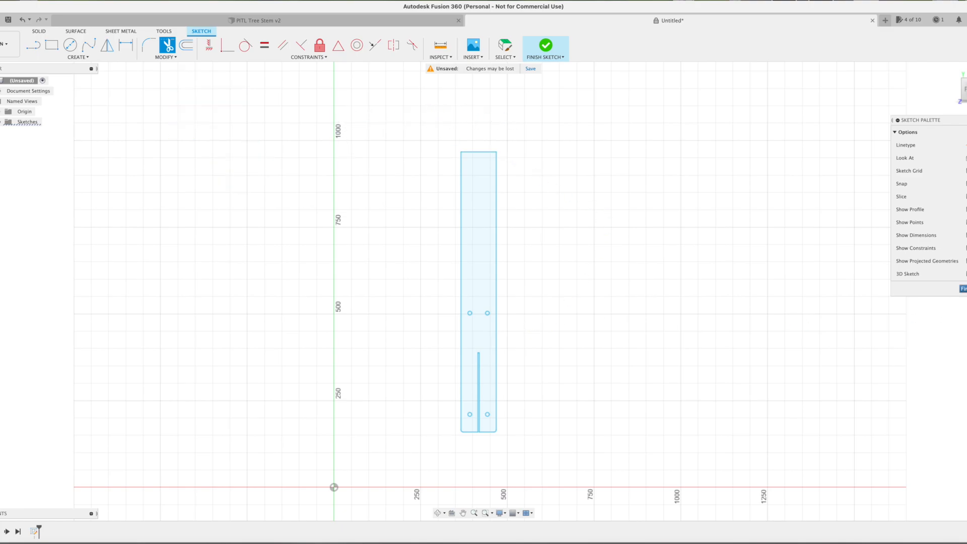
# Step: Finish the imported tree_stem sketch to return to the modeling workspace
pyautogui.click(545, 45)
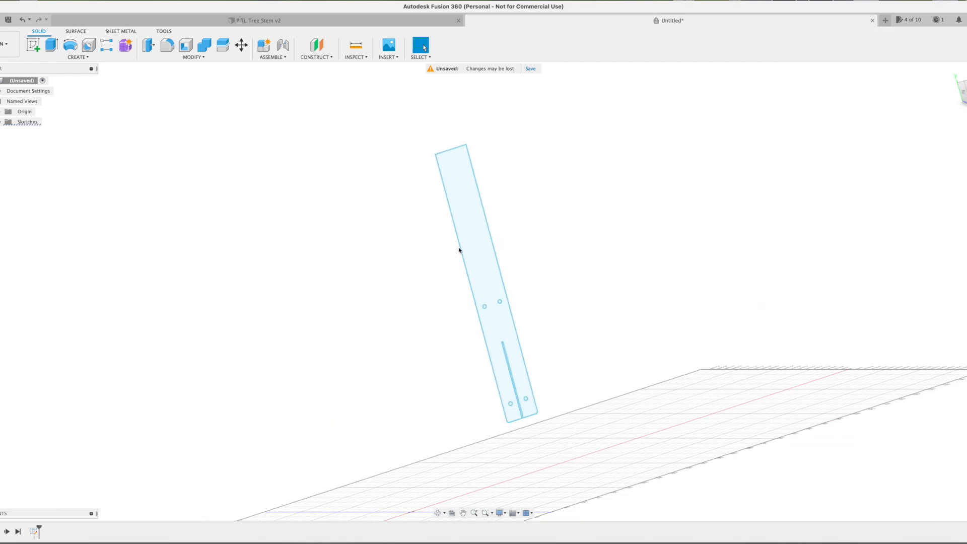
pyautogui.moveTo(867, 69)
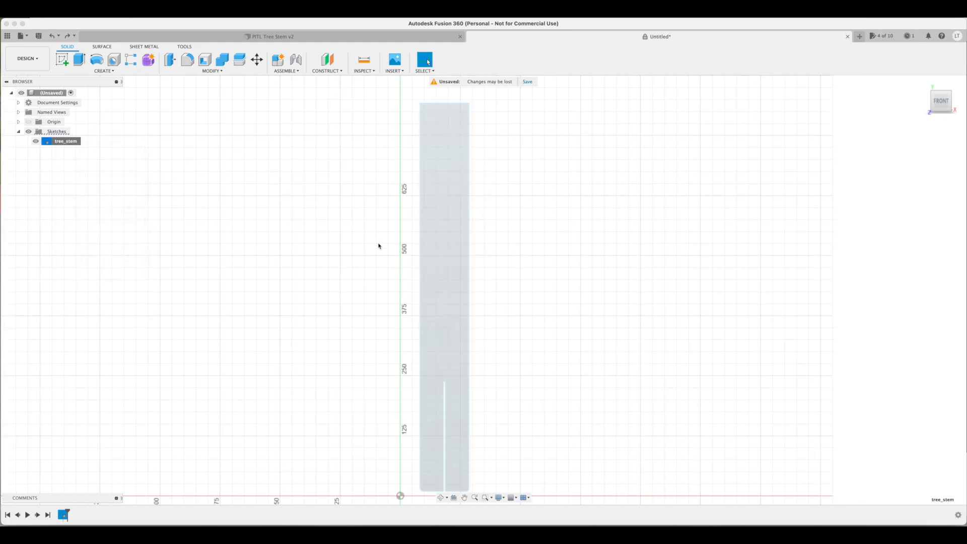
# Step: Reopen the tree_stem sketch from the browser for editing
pyautogui.doubleClick(64, 140)
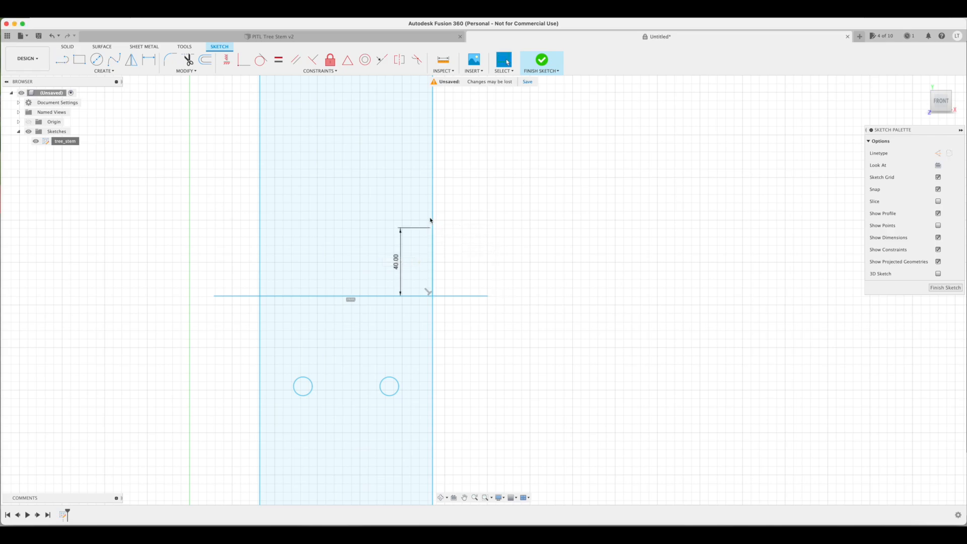
pyautogui.moveTo(436, 245)
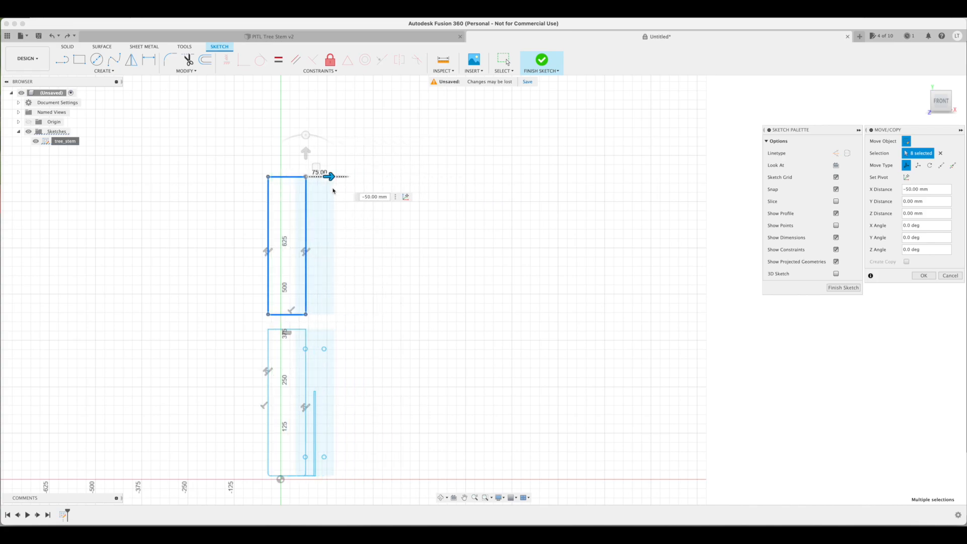
# Step: Move the upper stem piece -50 mm in X away from the lower piece with Move/Copy
pyautogui.click(922, 275)
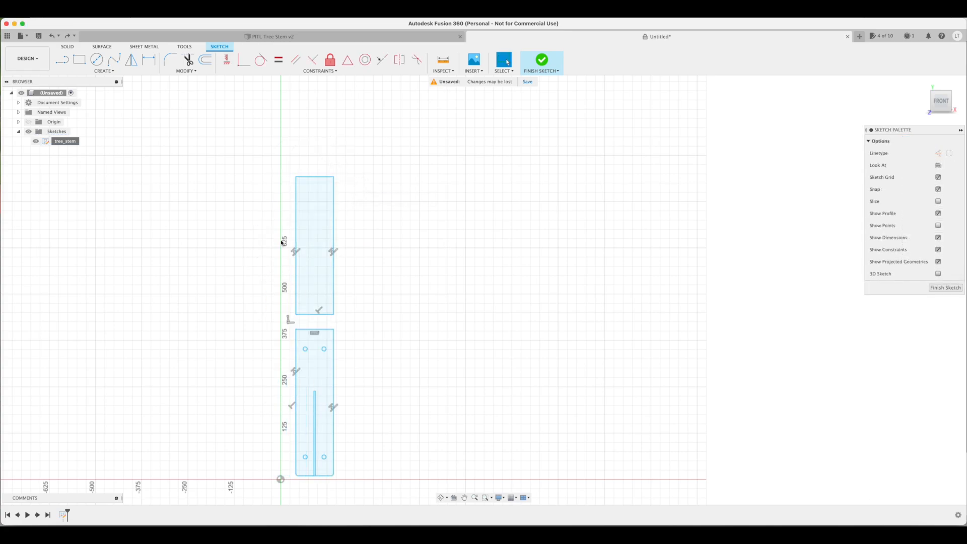
pyautogui.rightClick(314, 309)
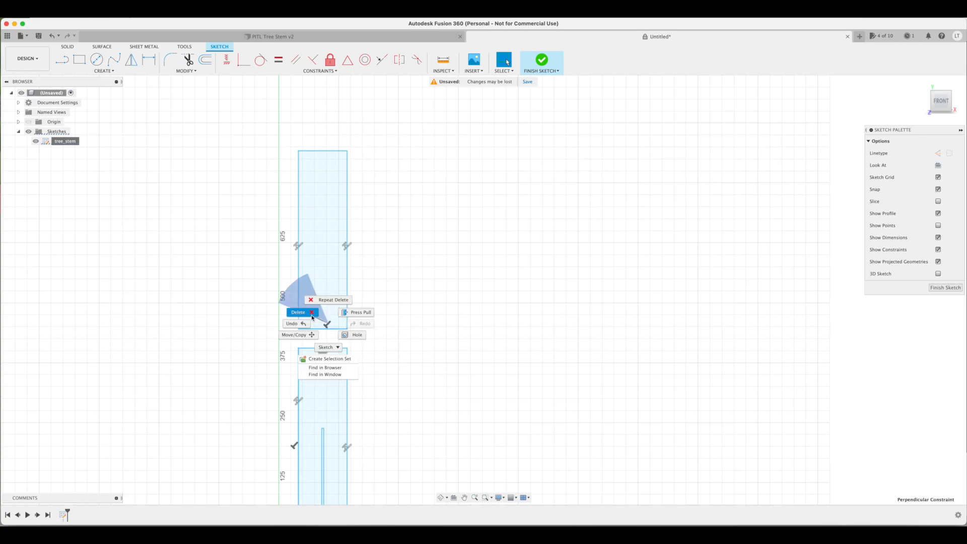
pyautogui.click(294, 334)
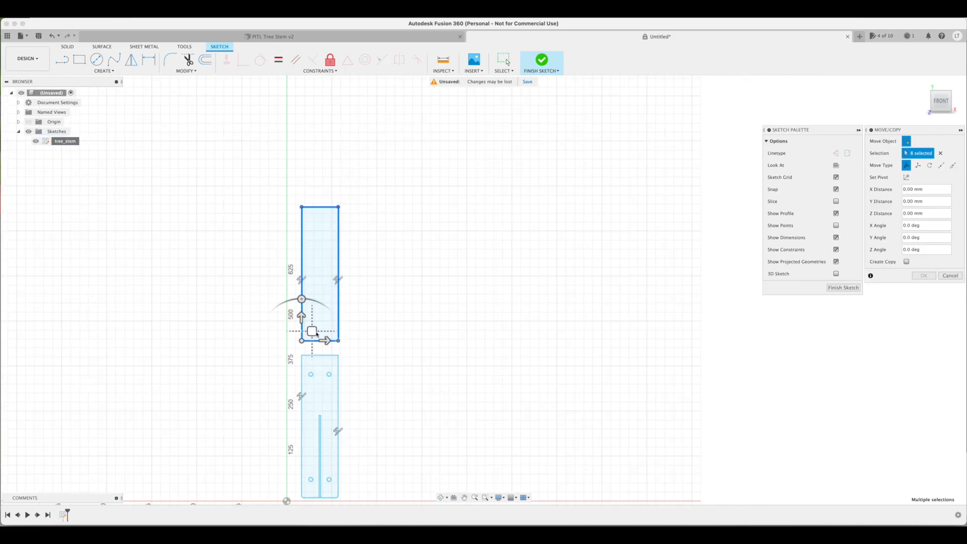
pyautogui.click(950, 276)
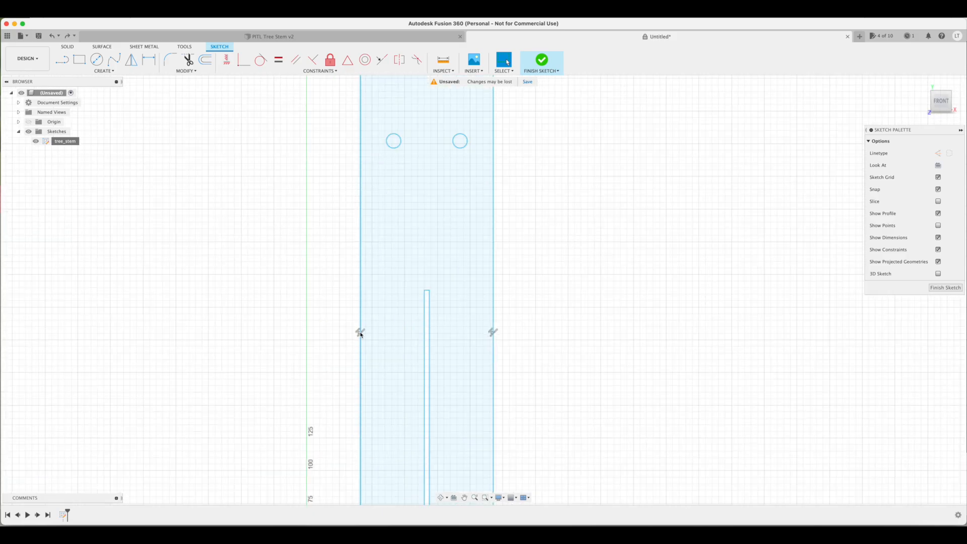
pyautogui.rightClick(493, 314)
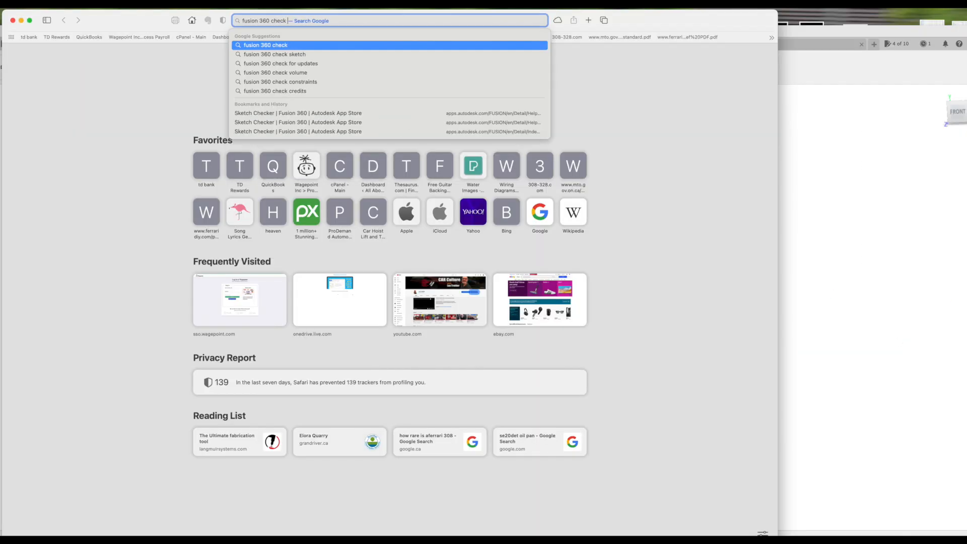
# Step: Find the Sketch Checker add-in on the Autodesk App Store and choose the Mac OS version
pyautogui.write('sketc')
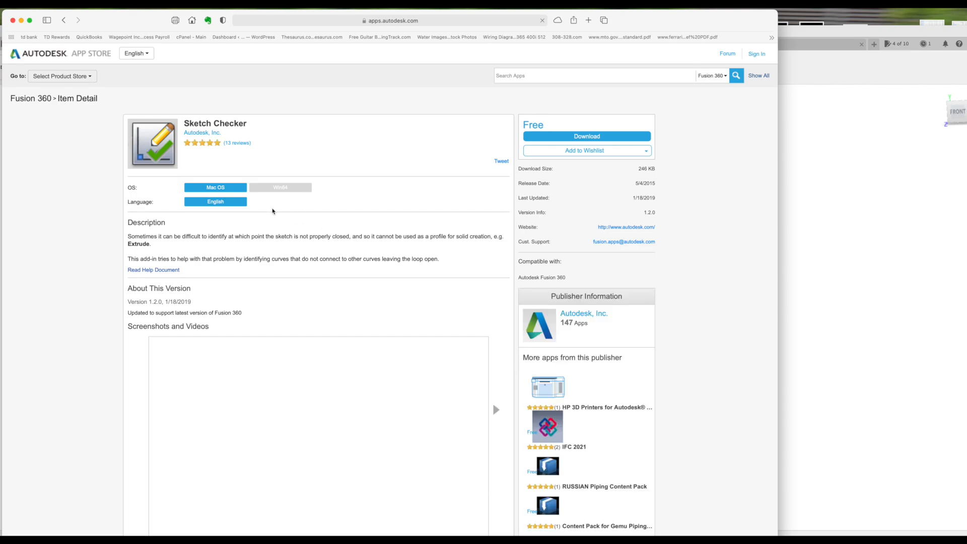
pyautogui.click(501, 161)
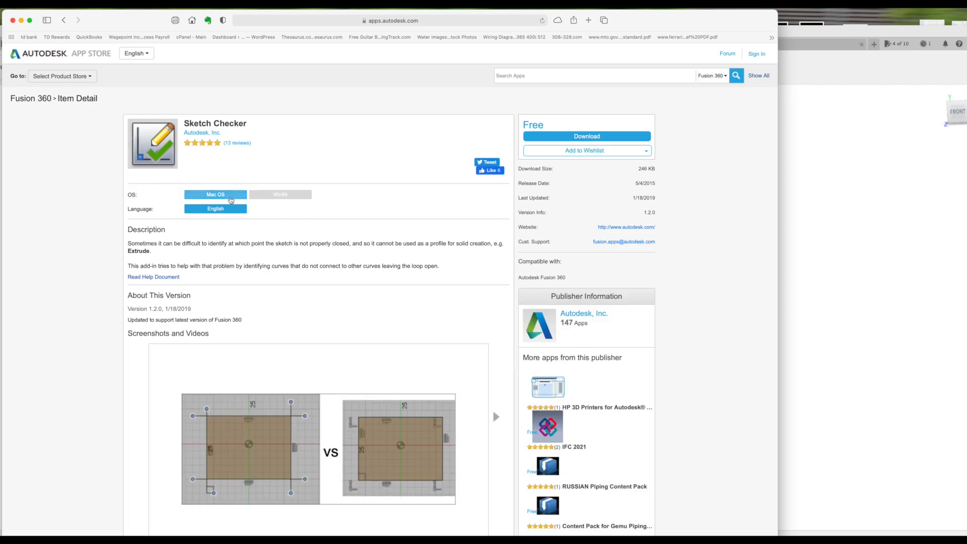
pyautogui.moveTo(219, 161)
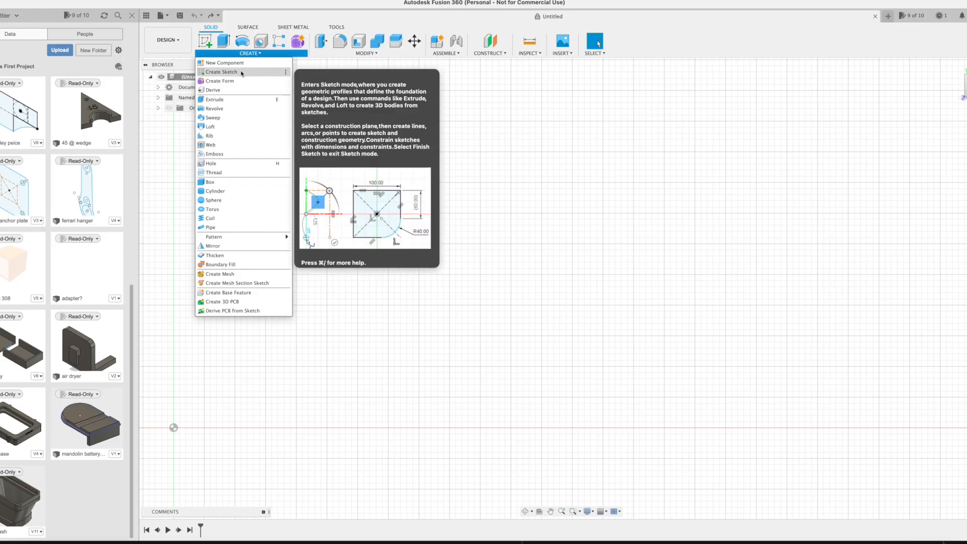
# Step: Start a sketch on the XY plane and draw a 41 × 22 mm rectangle
pyautogui.click(221, 71)
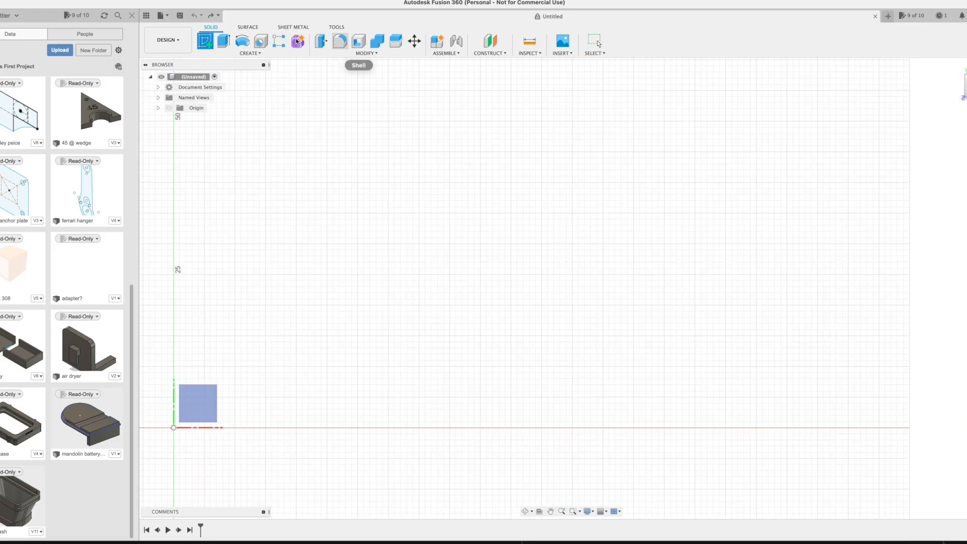
pyautogui.click(250, 54)
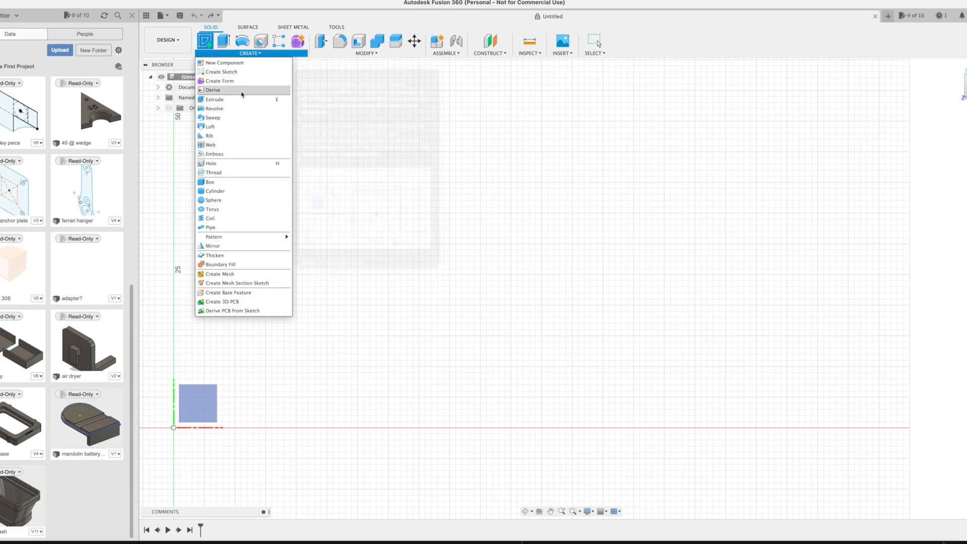
pyautogui.click(221, 72)
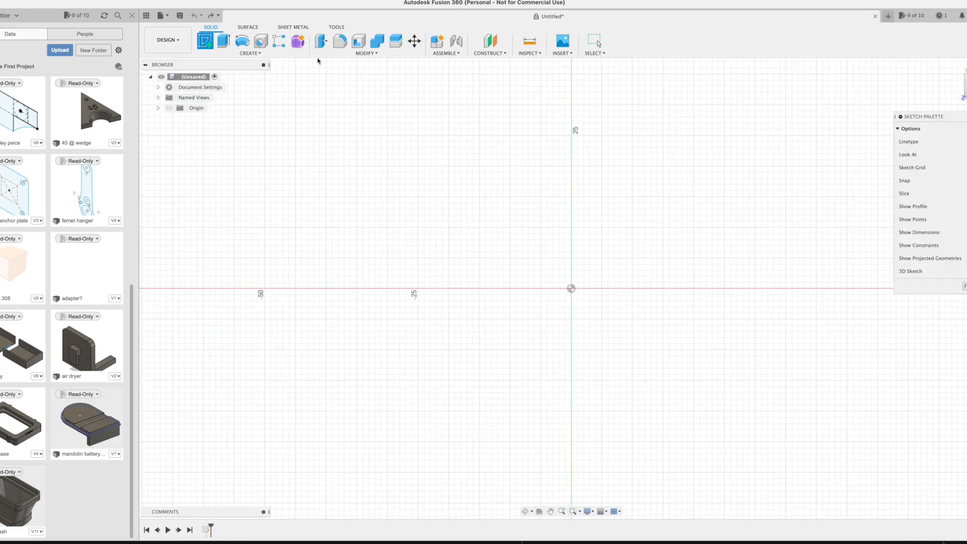
pyautogui.click(206, 40)
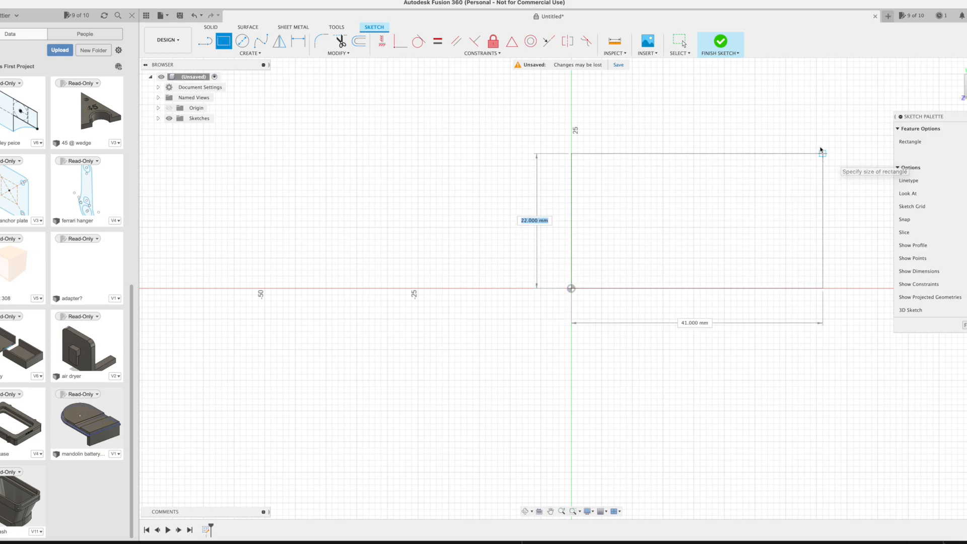
pyautogui.click(820, 154)
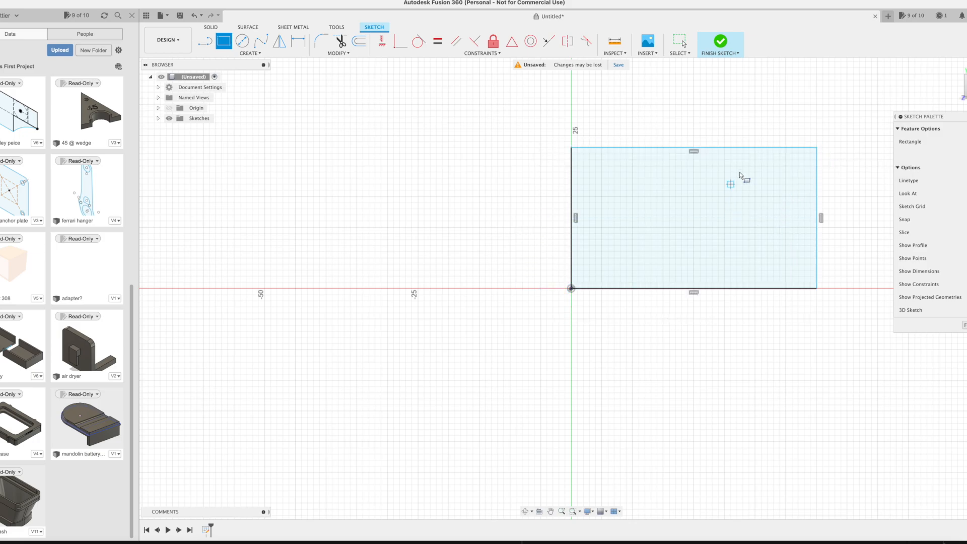
# Step: Cut a curved notch into the rectangle's corner with an arc and Trim
pyautogui.click(243, 40)
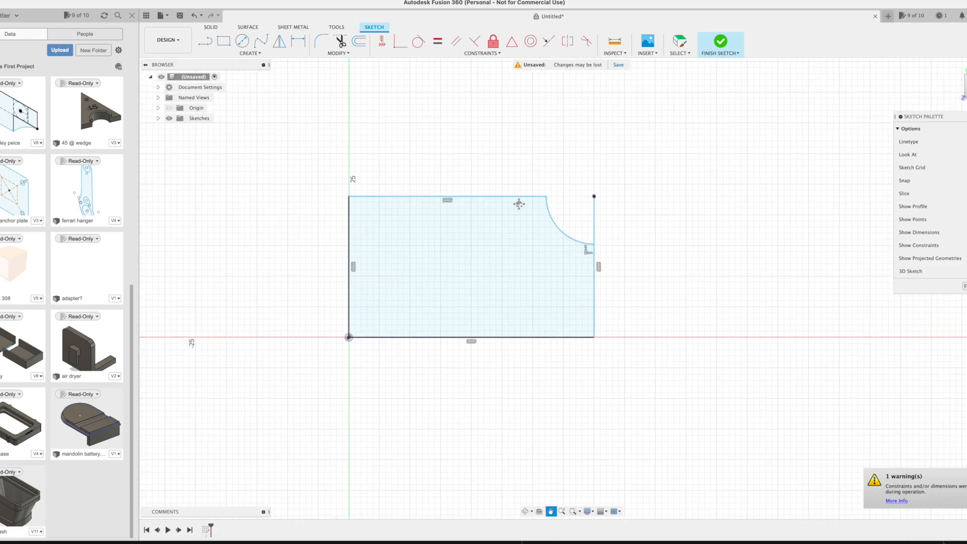
pyautogui.click(613, 54)
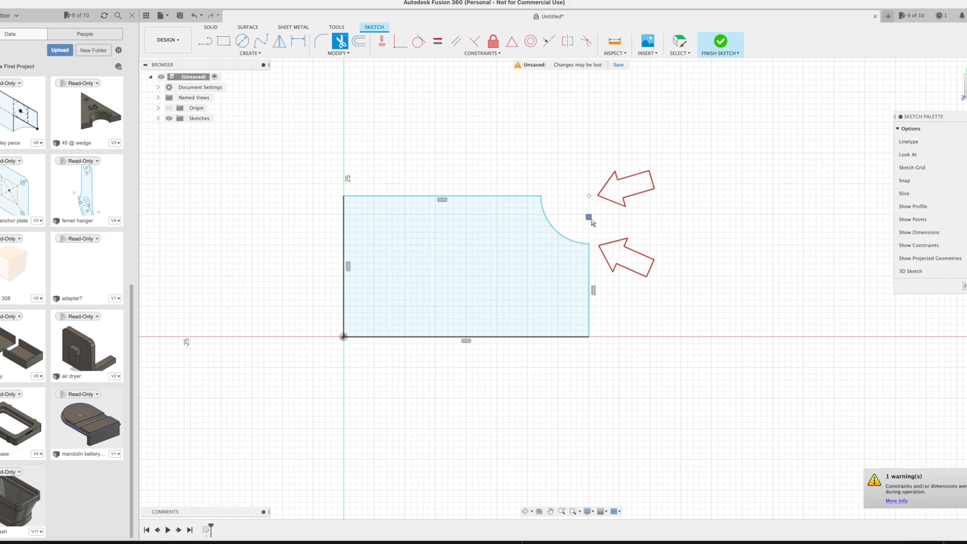
# Step: Run Check Sketch to confirm no open loops, then return to the PITL Tree Stem v2 design
pyautogui.click(614, 40)
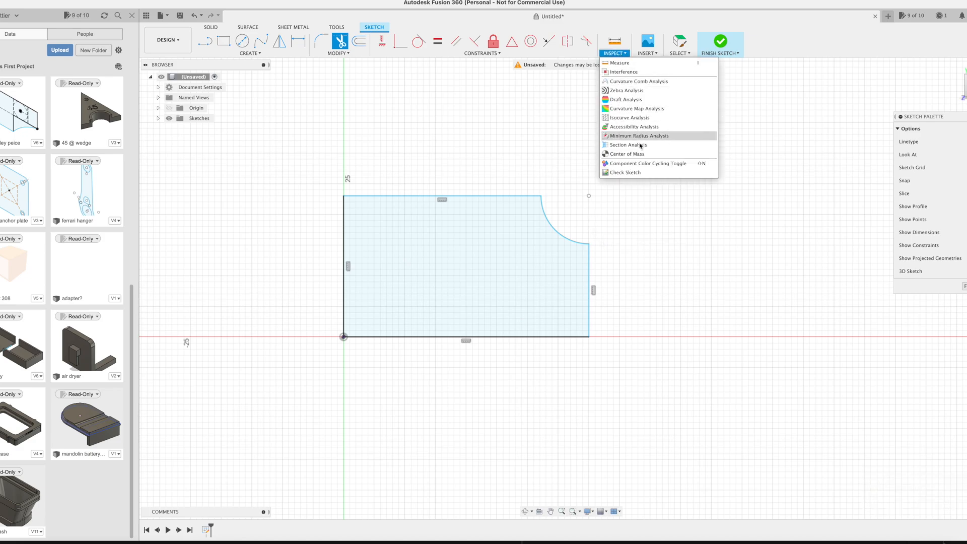
pyautogui.click(625, 172)
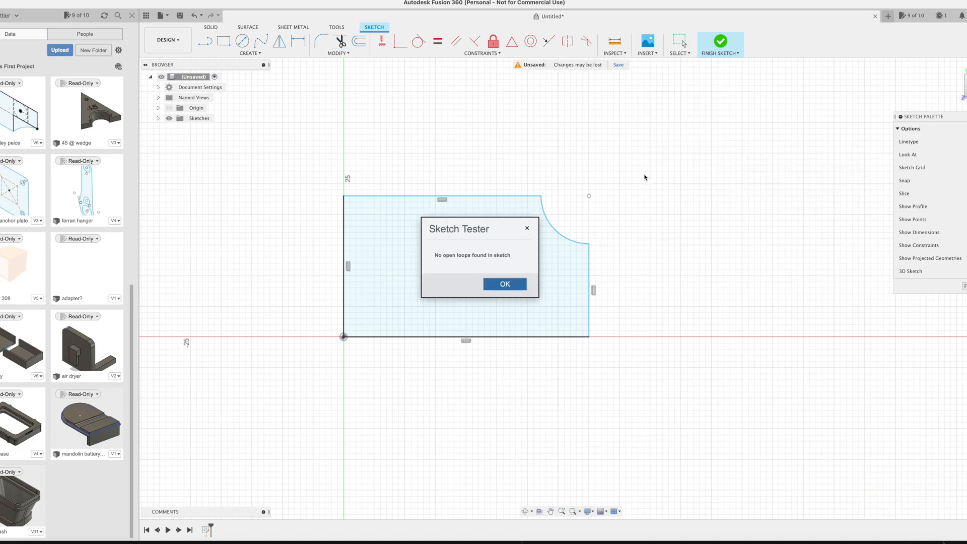
pyautogui.click(503, 284)
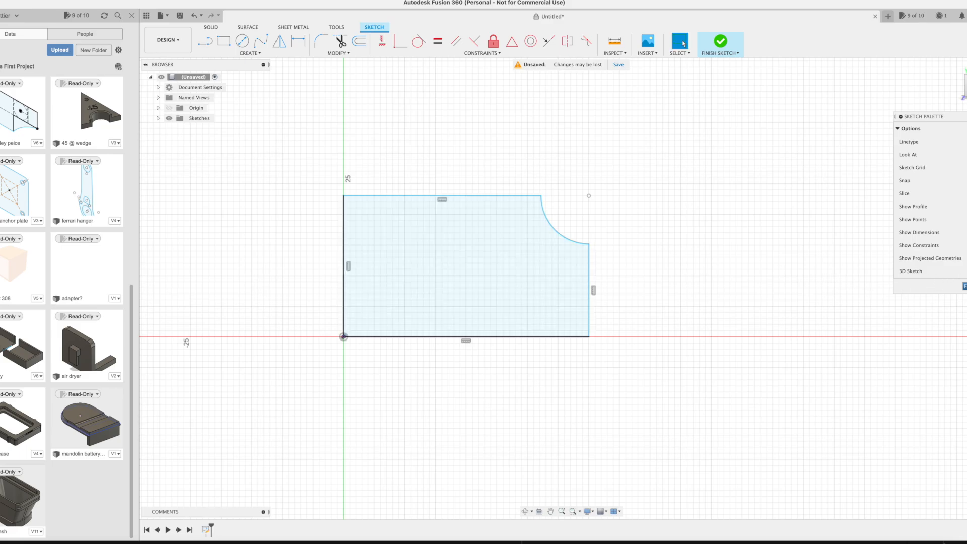
pyautogui.click(719, 40)
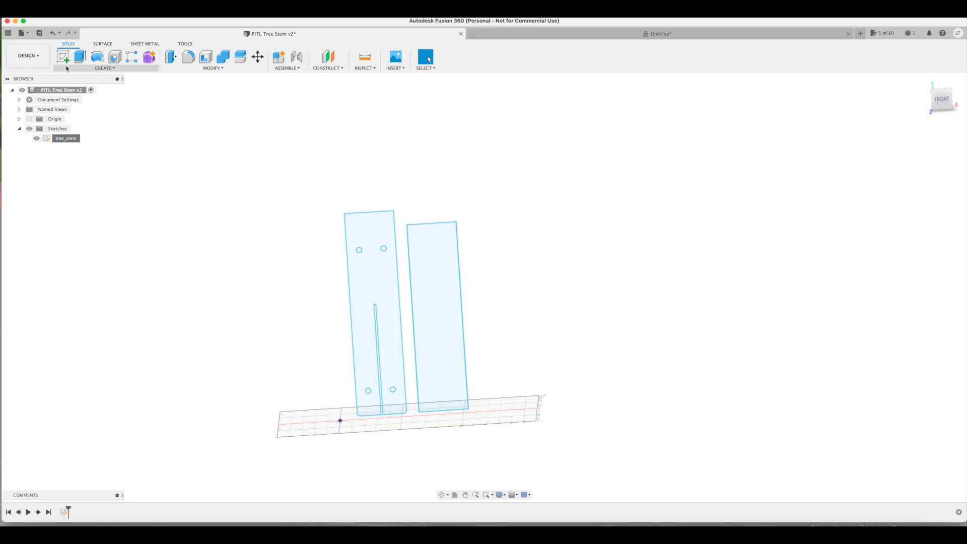
# Step: Switch the Tree Stem design from the Design workspace to Manufacture
pyautogui.click(27, 56)
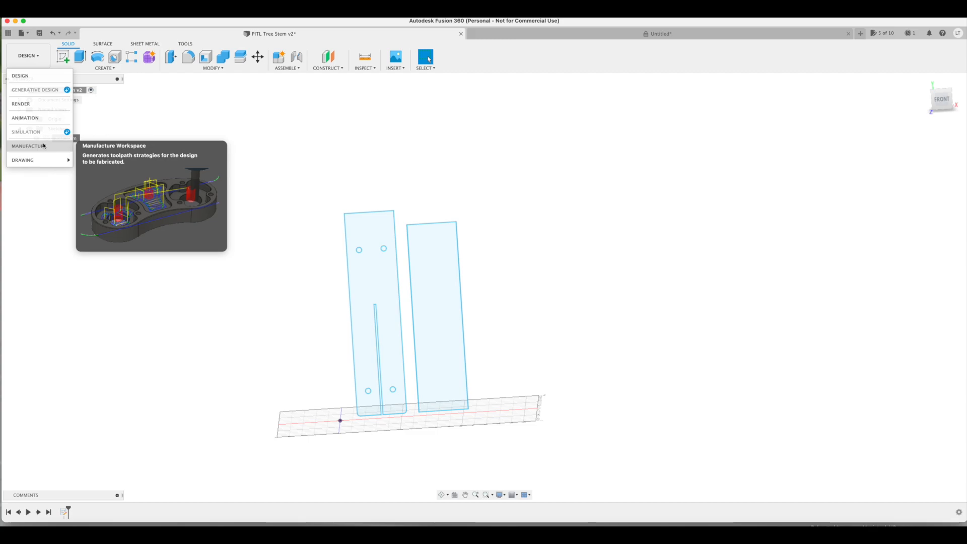
pyautogui.click(30, 145)
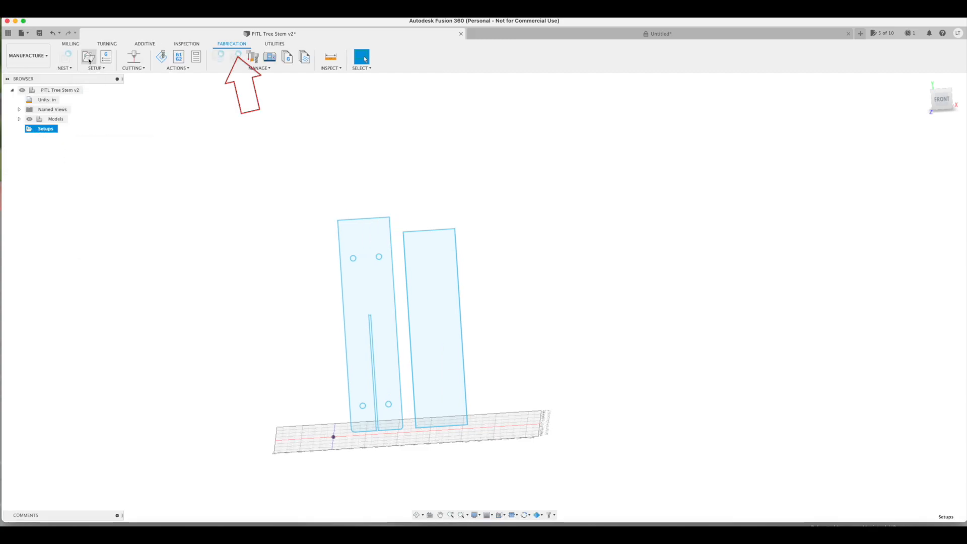
# Step: Create Setup2 as a Cutting setup with both stem bodies as the model
pyautogui.click(89, 57)
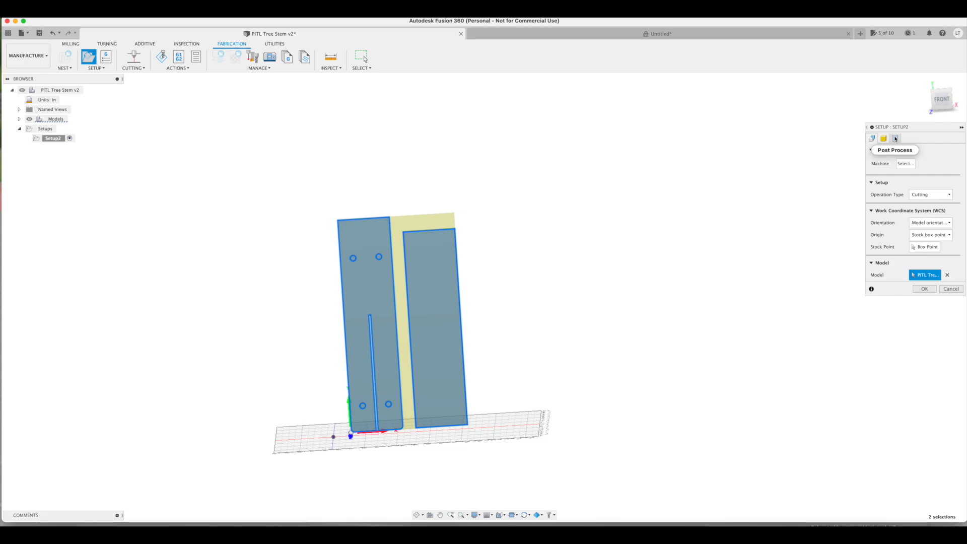
pyautogui.click(923, 289)
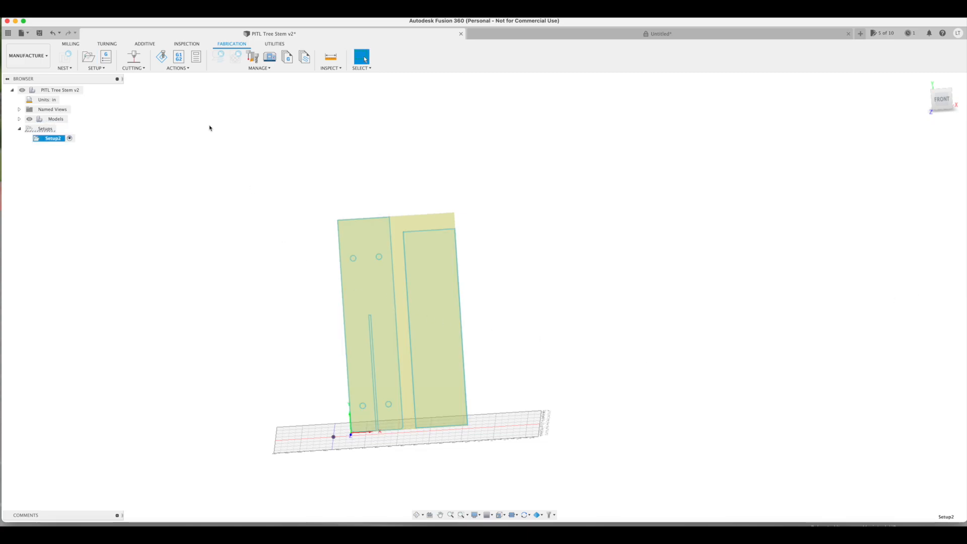
# Step: Create a 2D Profile cut using the Razorcut 45A plasma cutter from the local library
pyautogui.click(132, 67)
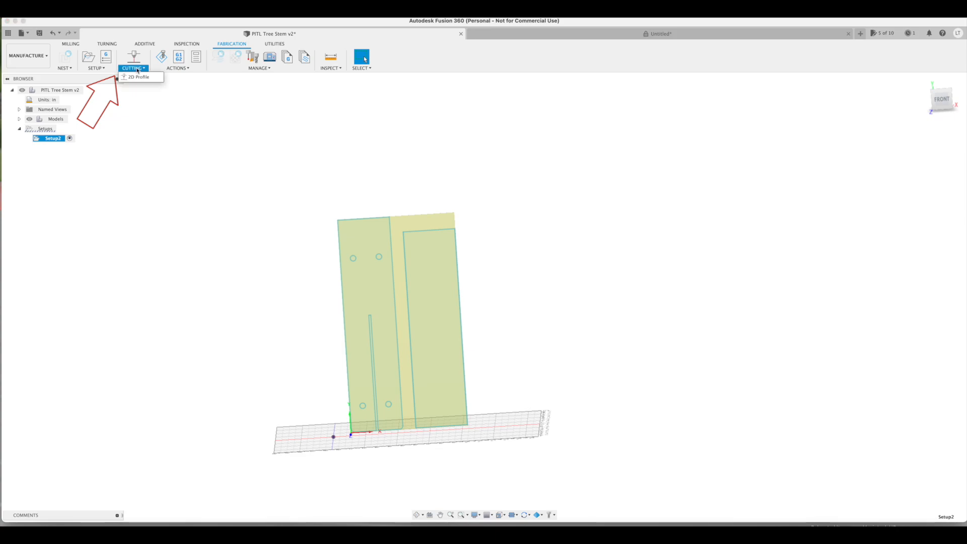
pyautogui.click(139, 77)
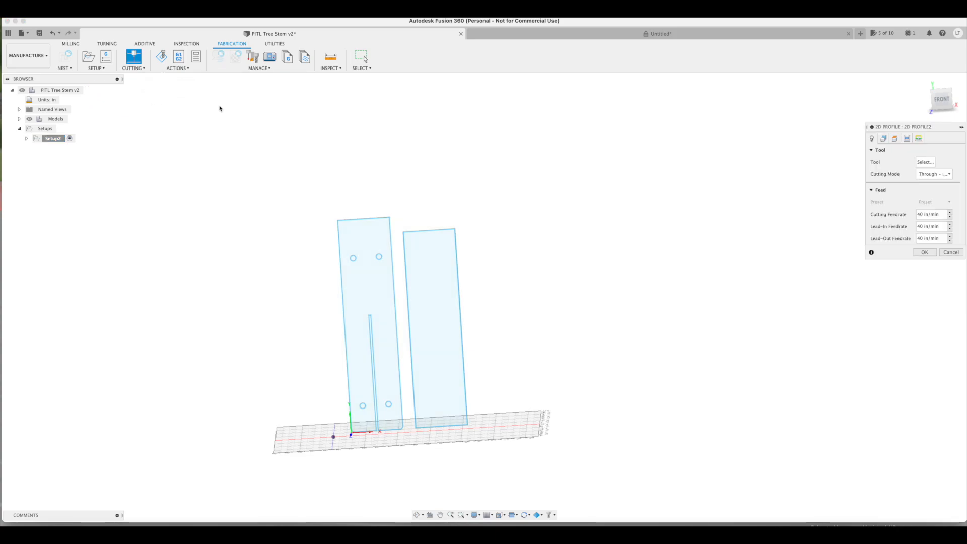
pyautogui.click(924, 161)
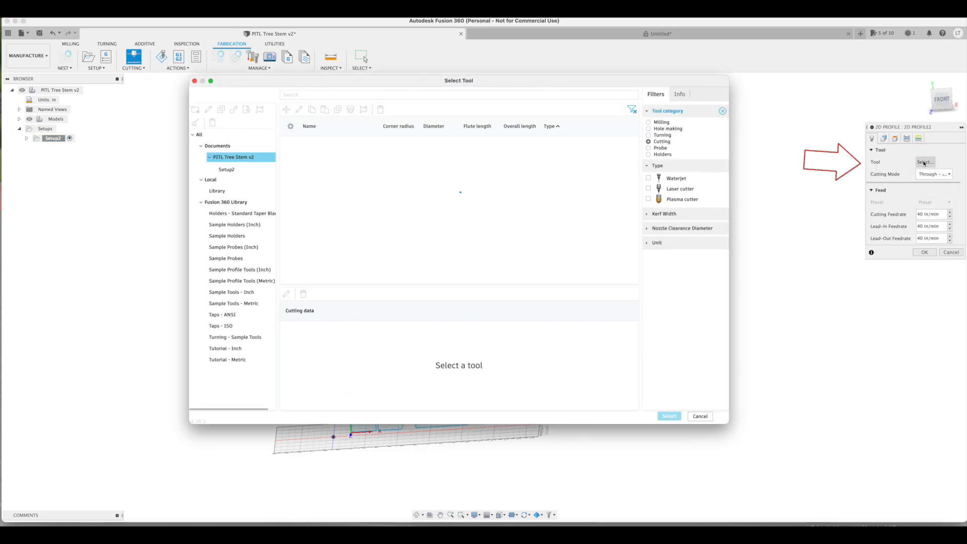
pyautogui.click(218, 191)
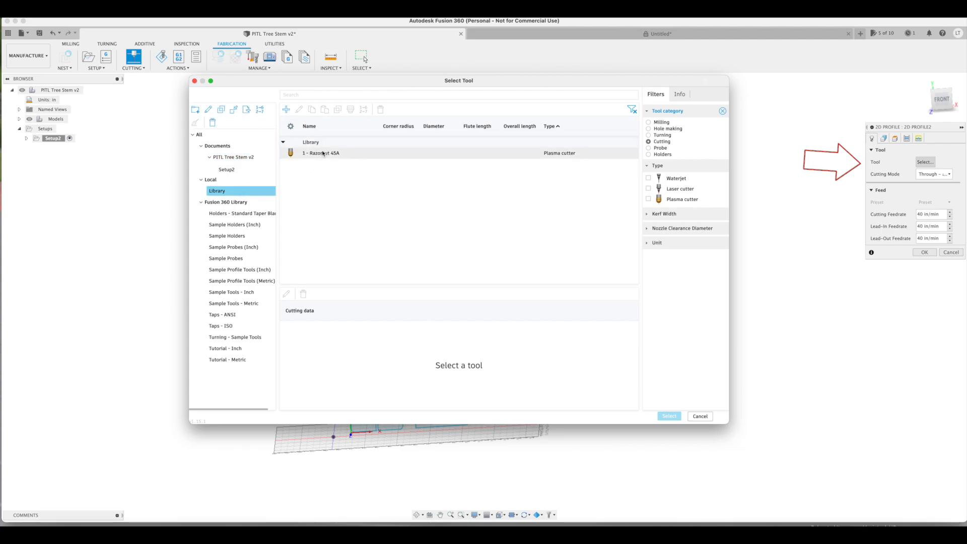
pyautogui.click(320, 152)
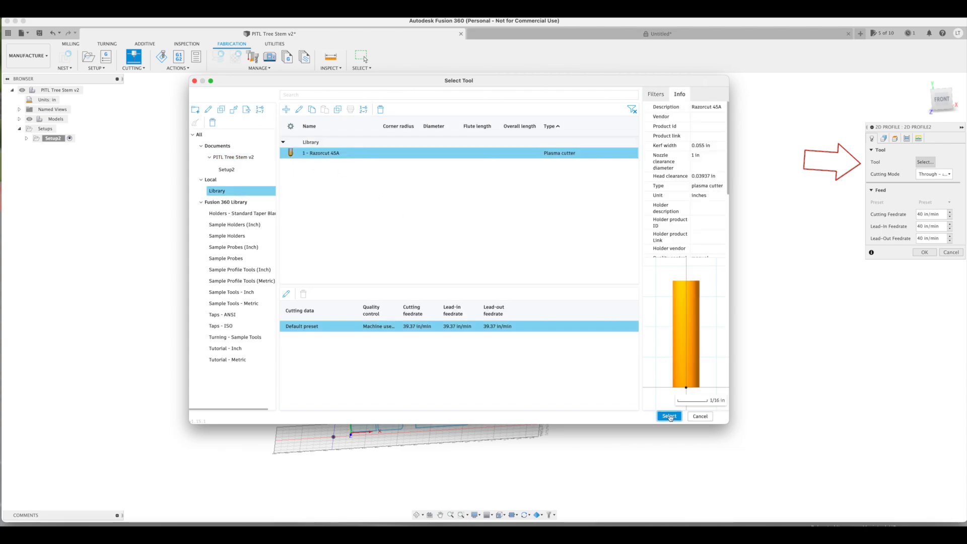
pyautogui.click(668, 416)
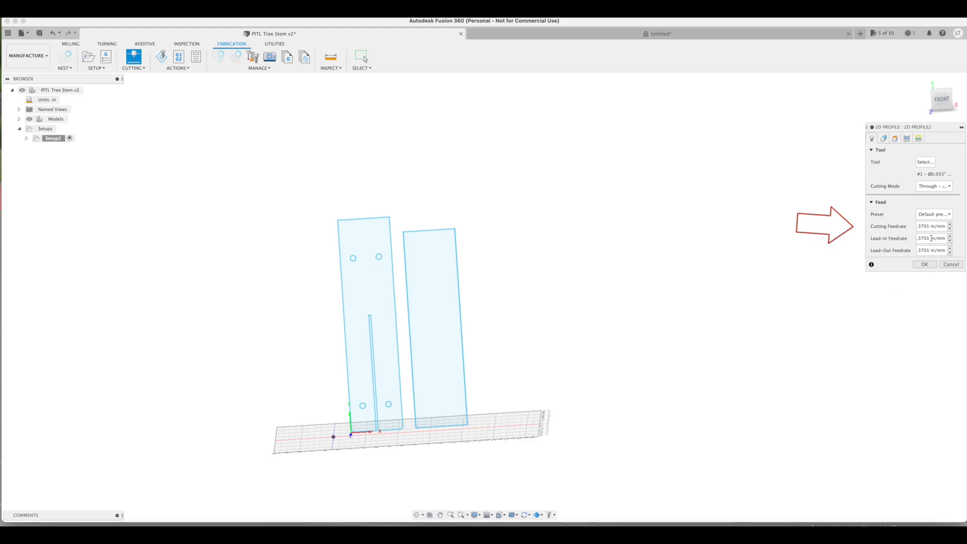
pyautogui.moveTo(934, 186)
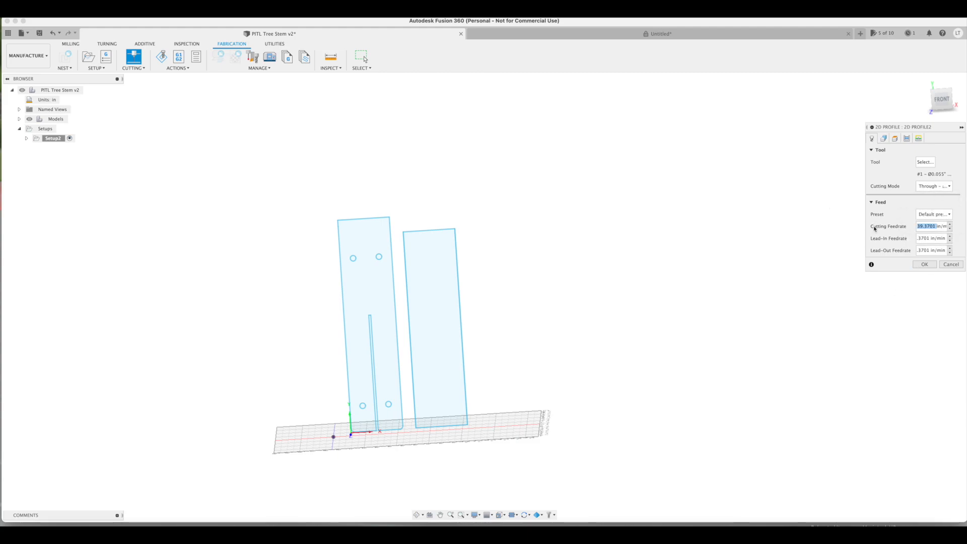
# Step: Enter 65 in/min for cutting and lead-out feedrate and 45 in/min for lead-in
pyautogui.write('5in/min')
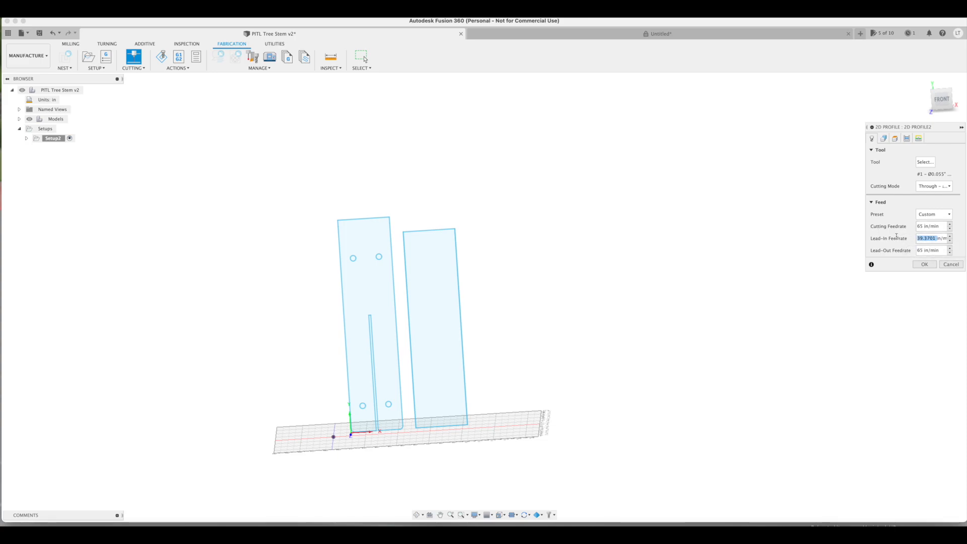
pyautogui.write('45 in/min')
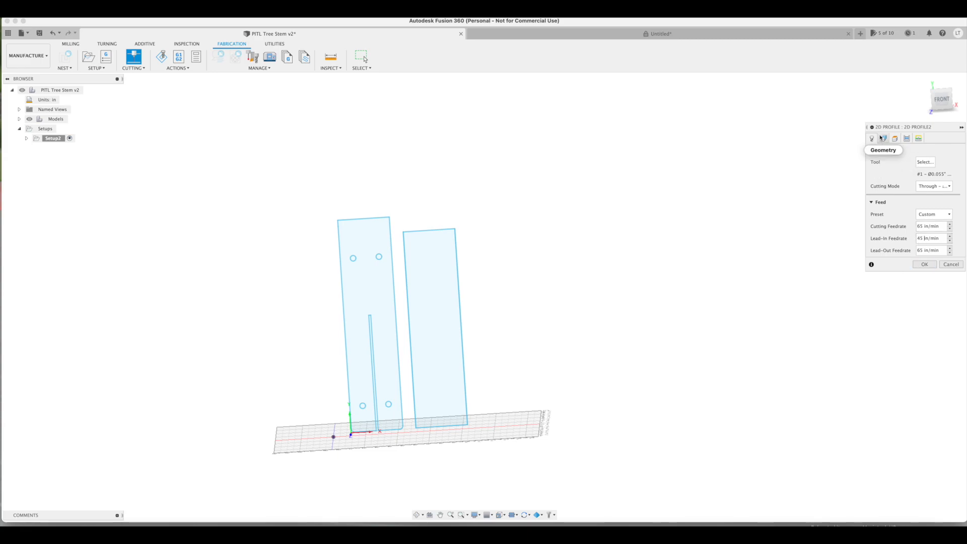
# Step: Select the left stem piece's outline and holes plus the right piece's outline as cut contours
pyautogui.click(883, 138)
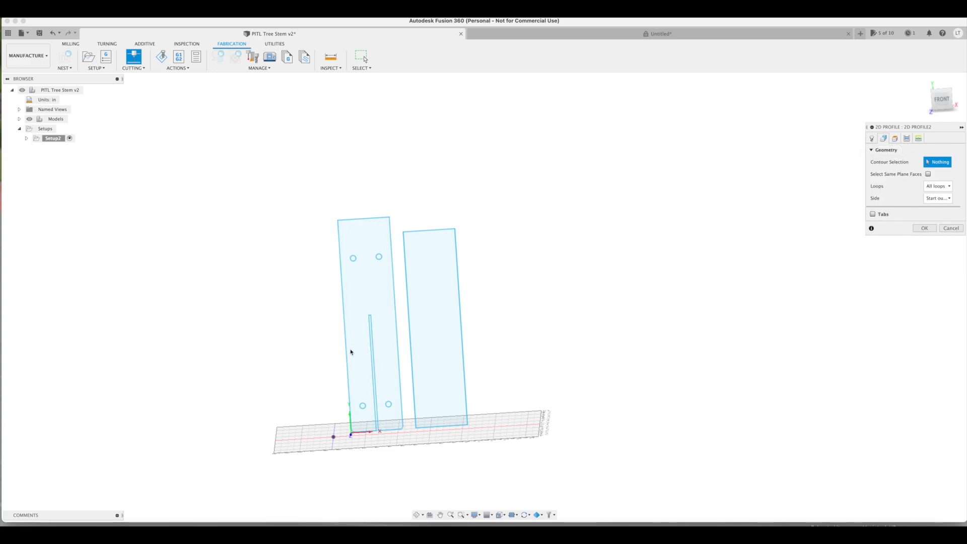
pyautogui.click(365, 282)
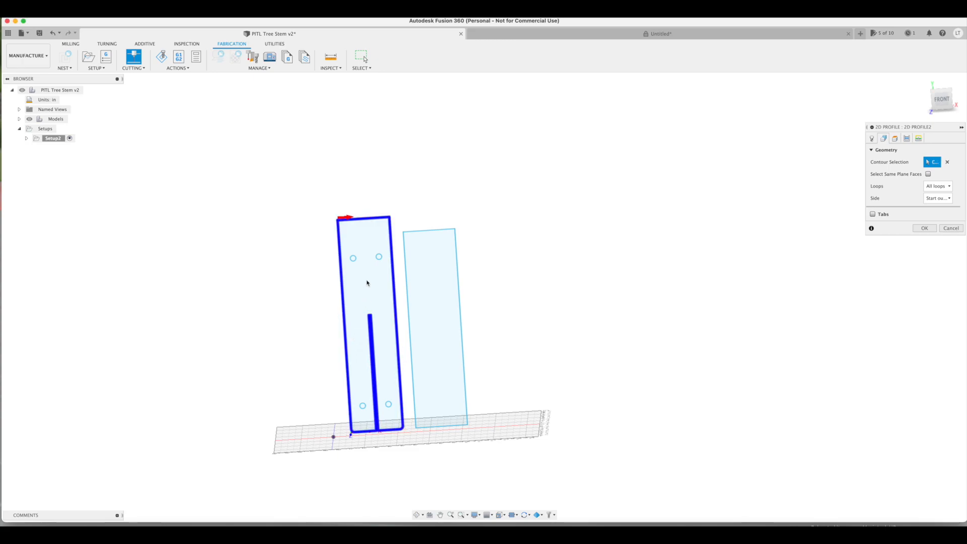
pyautogui.click(362, 404)
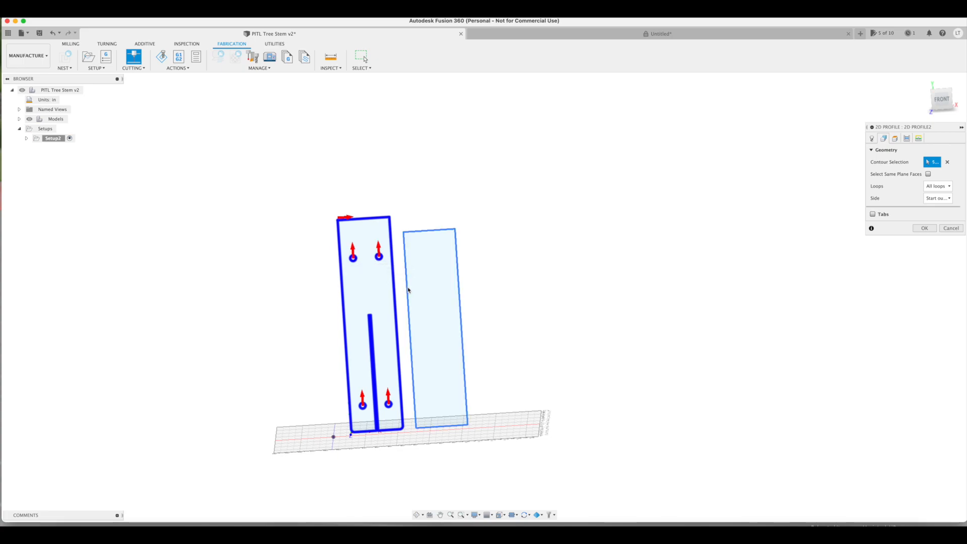
pyautogui.click(429, 320)
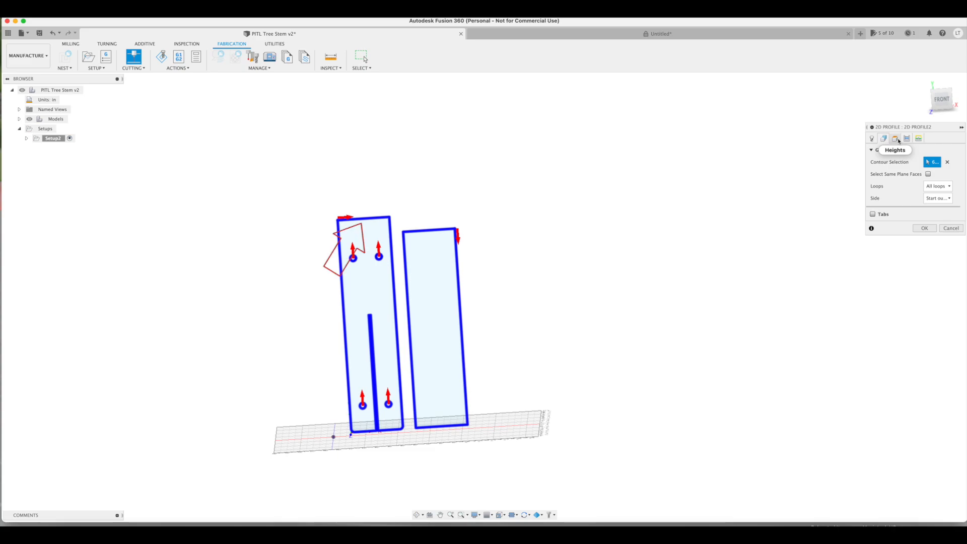
pyautogui.click(346, 246)
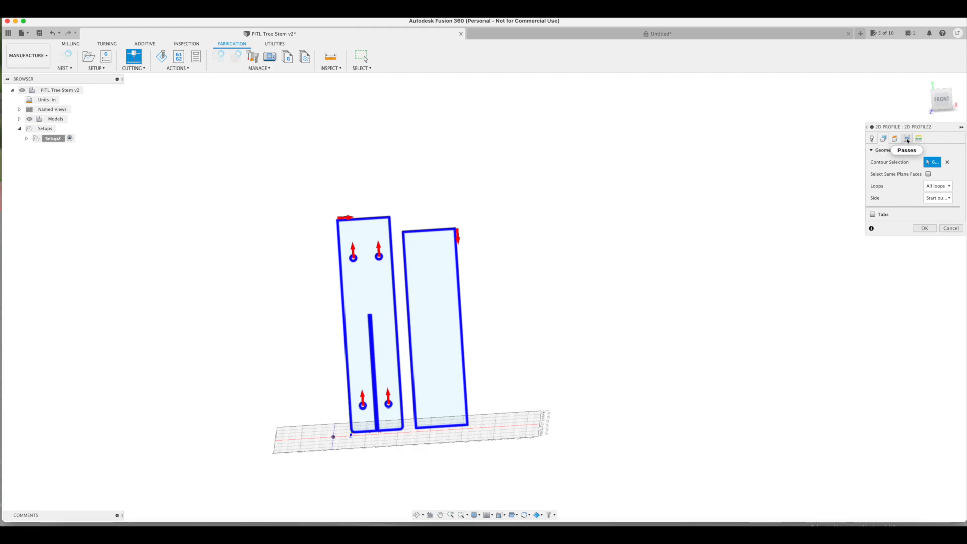
# Step: Move on to the profile's passes and linking settings with lead-in, lead-out and 0.055 in pierce clearance
pyautogui.click(906, 138)
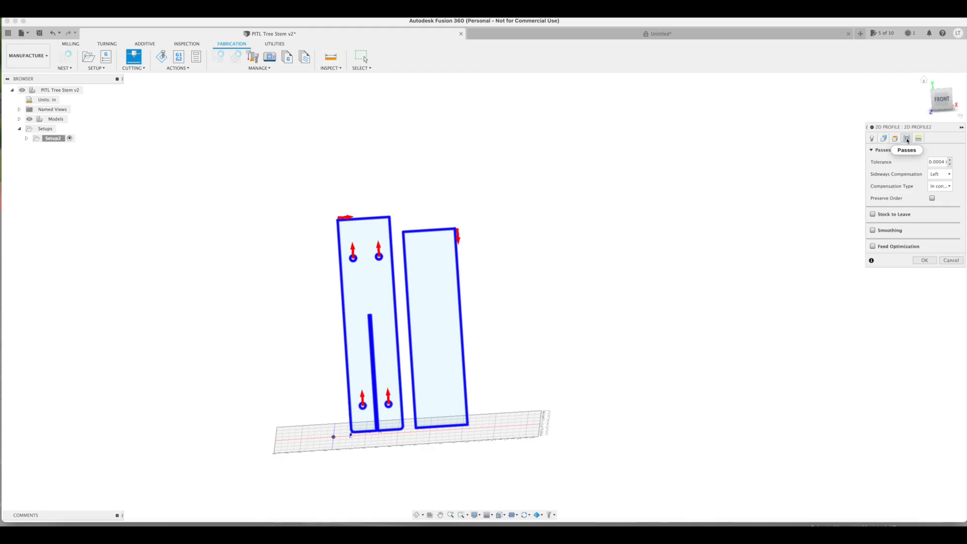
pyautogui.click(939, 185)
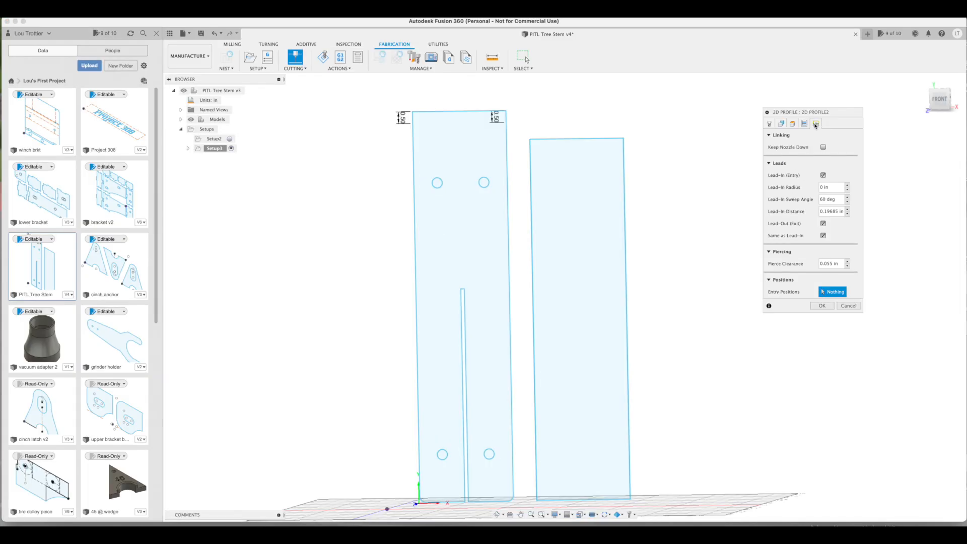
pyautogui.moveTo(823, 147)
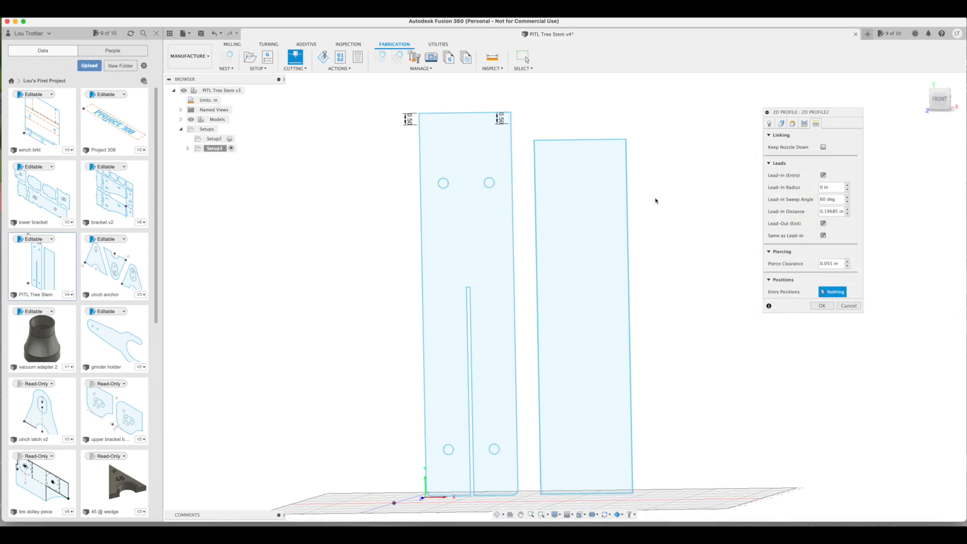
pyautogui.moveTo(822, 147)
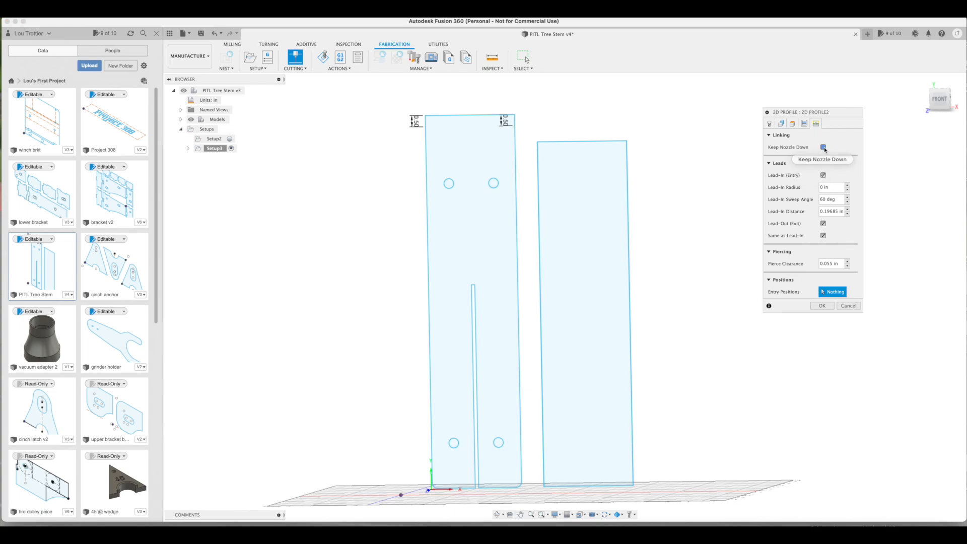
# Step: Enable Keep Nozzle Down, set lead-in radius .06 with 90° sweep, and disable lead-out
pyautogui.click(823, 147)
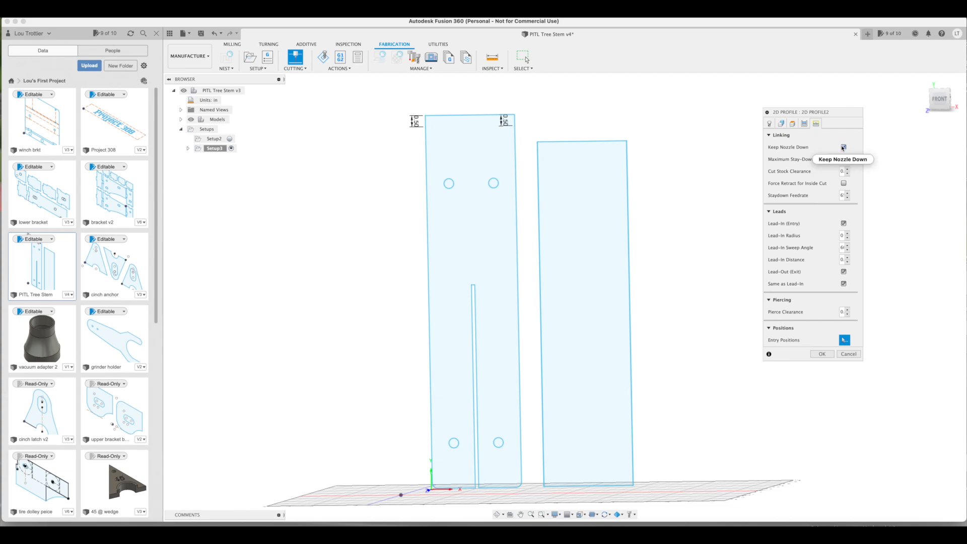
pyautogui.click(843, 147)
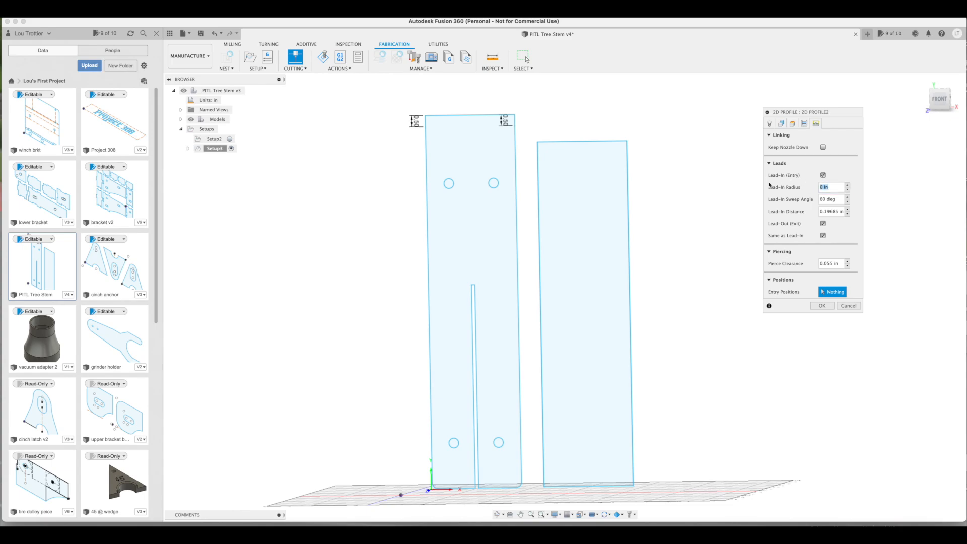
pyautogui.write('.06')
pyautogui.click(831, 199)
pyautogui.write('90')
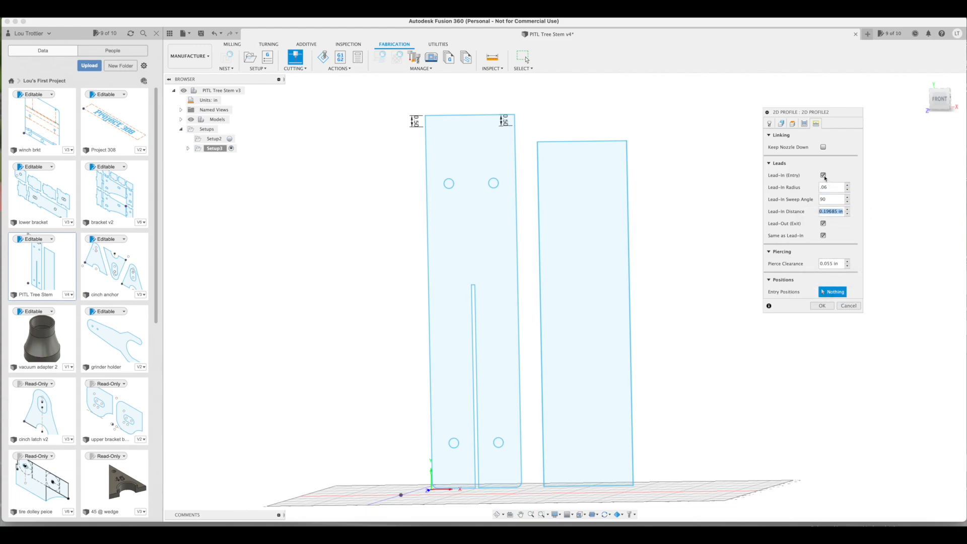
pyautogui.click(823, 147)
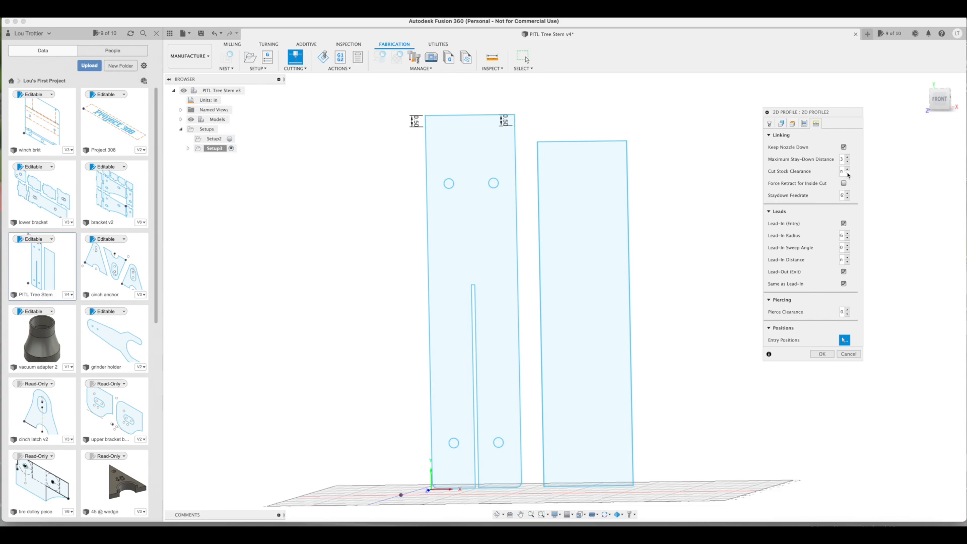
pyautogui.moveTo(845, 172)
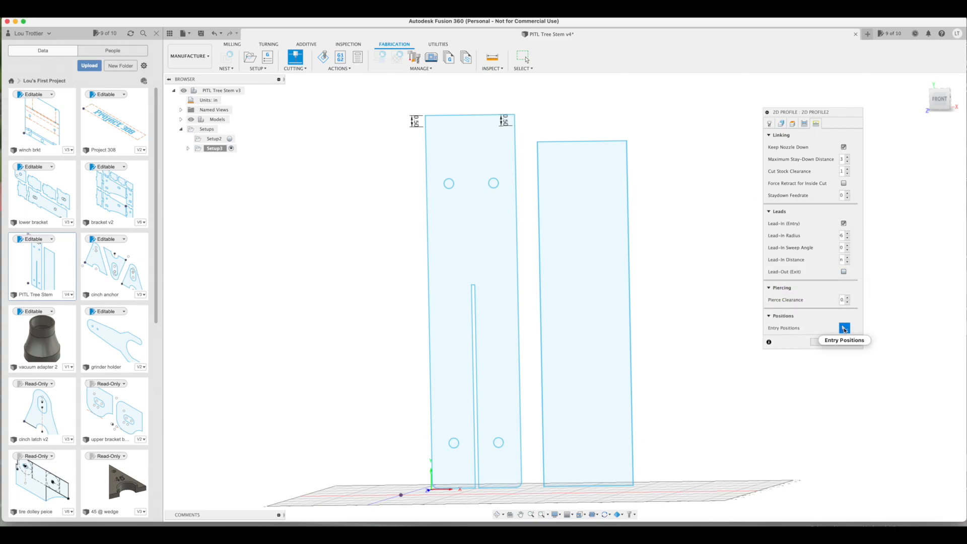
# Step: Choose the cut entry positions and generate the 2D Profile2 toolpath on both stem pieces
pyautogui.click(844, 327)
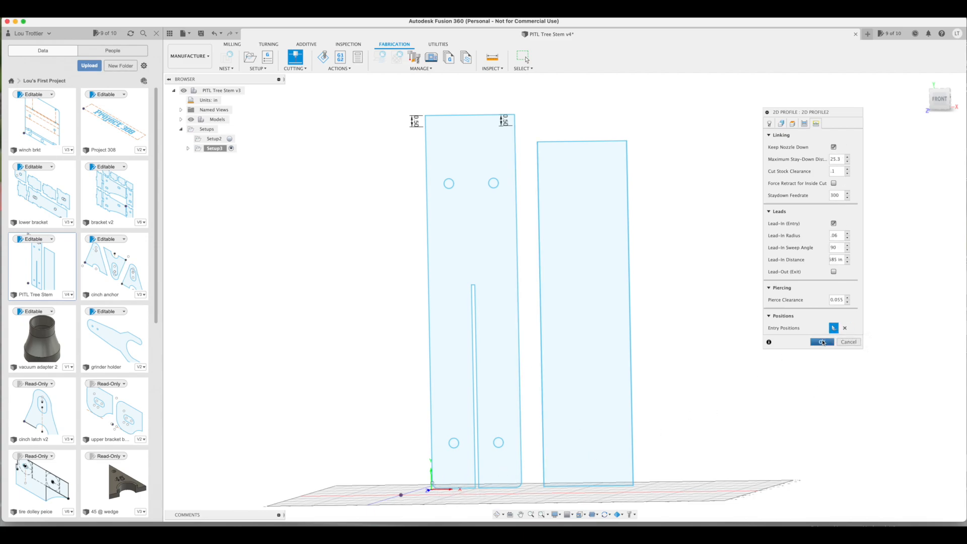
pyautogui.click(823, 341)
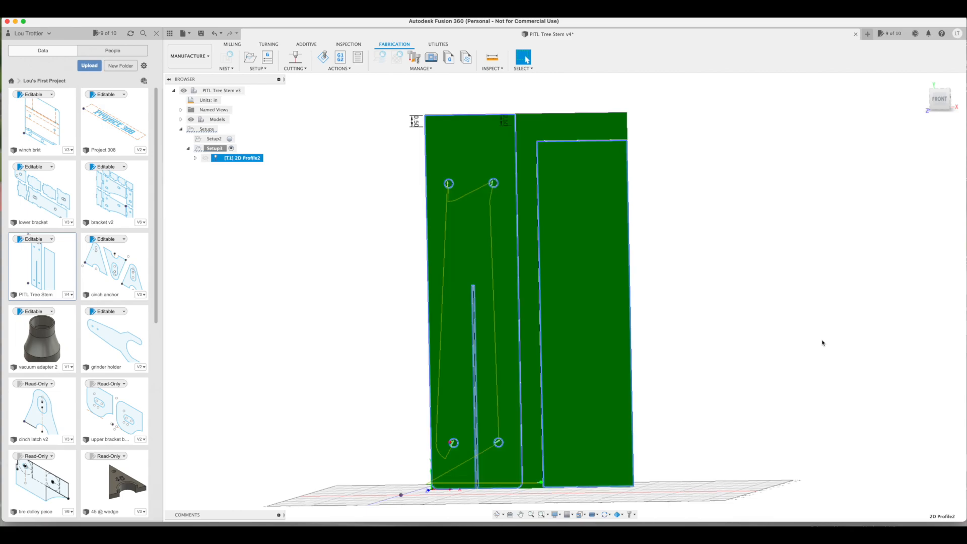
pyautogui.moveTo(320, 79)
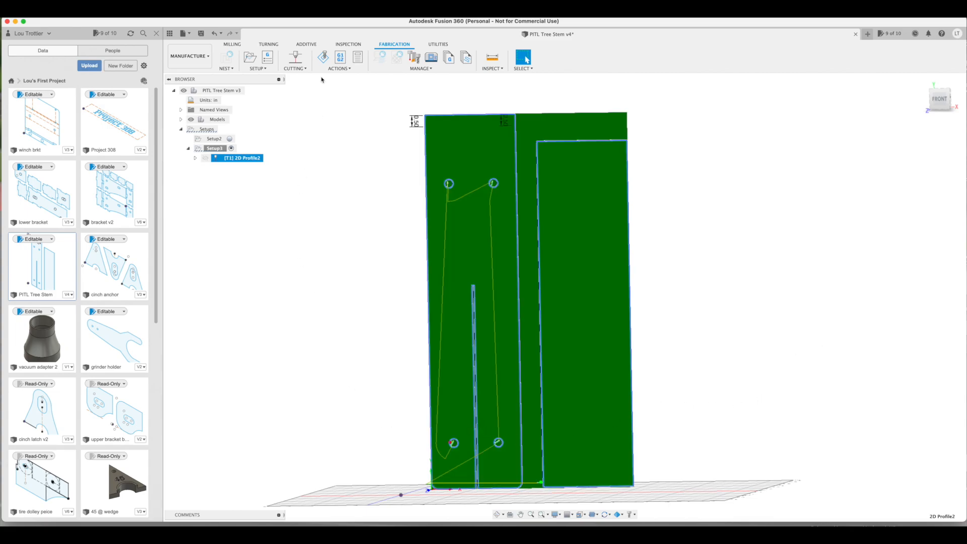
# Step: Run a simulation of the tree stem plasma toolpath and play the cut
pyautogui.click(323, 56)
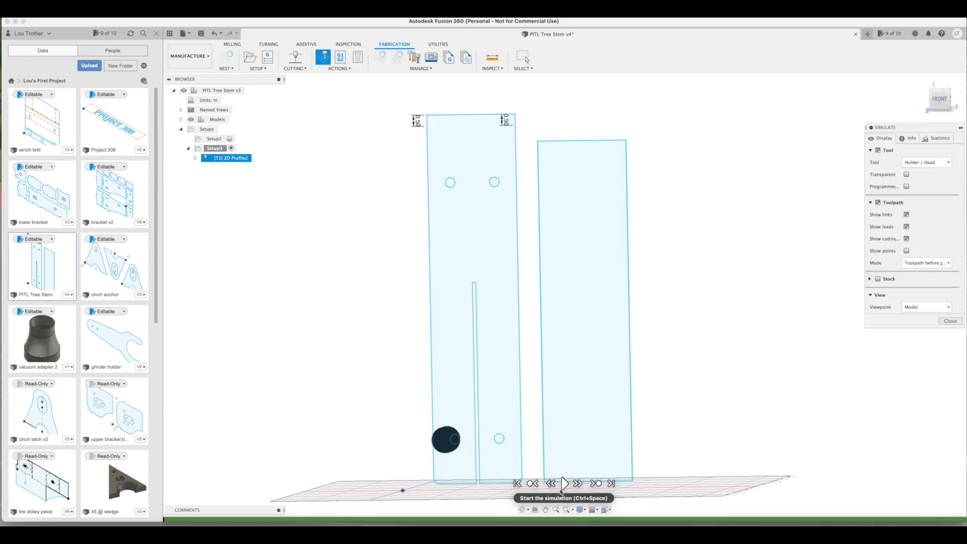
pyautogui.click(563, 482)
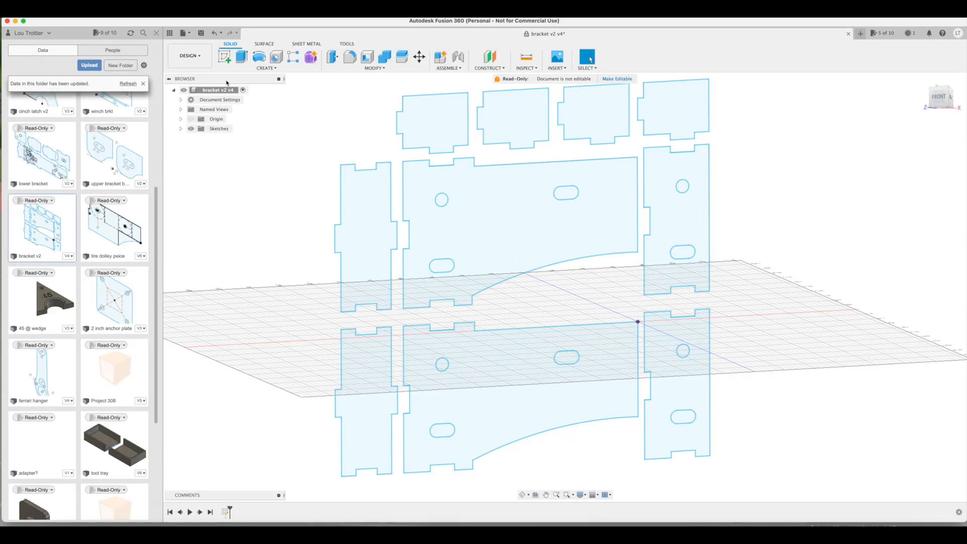
# Step: Switch bracket v2 to the Manufacture workspace to view its 2D Profile4 toolpath
pyautogui.click(189, 56)
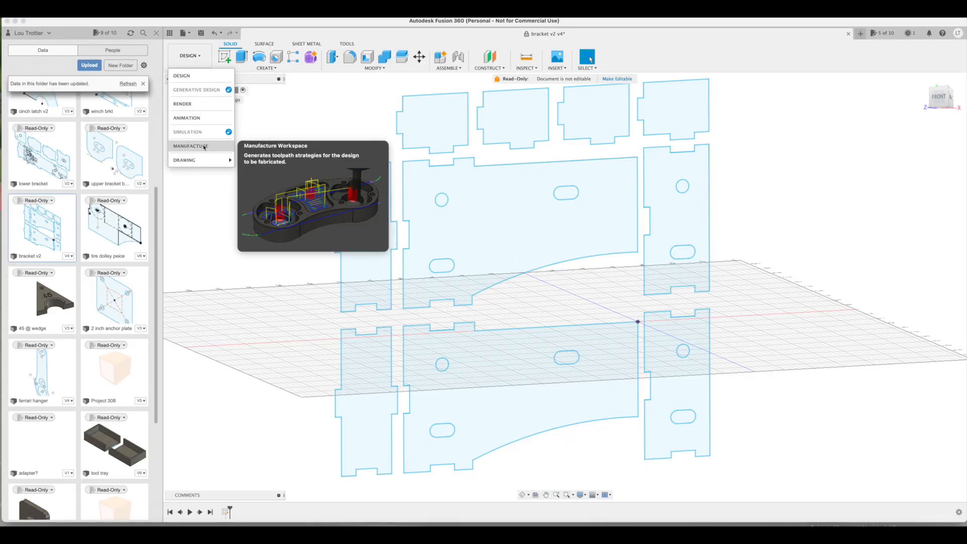
pyautogui.click(190, 145)
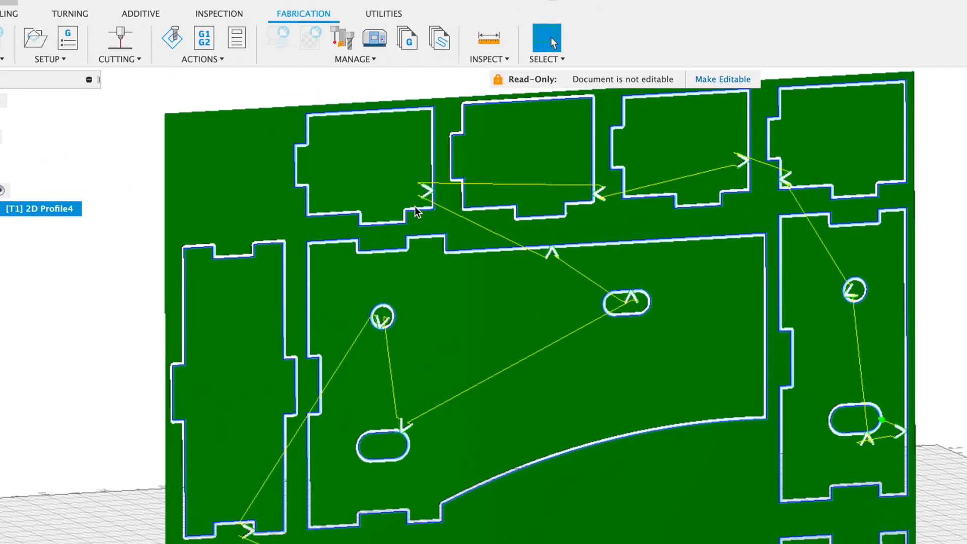
pyautogui.moveTo(607, 339)
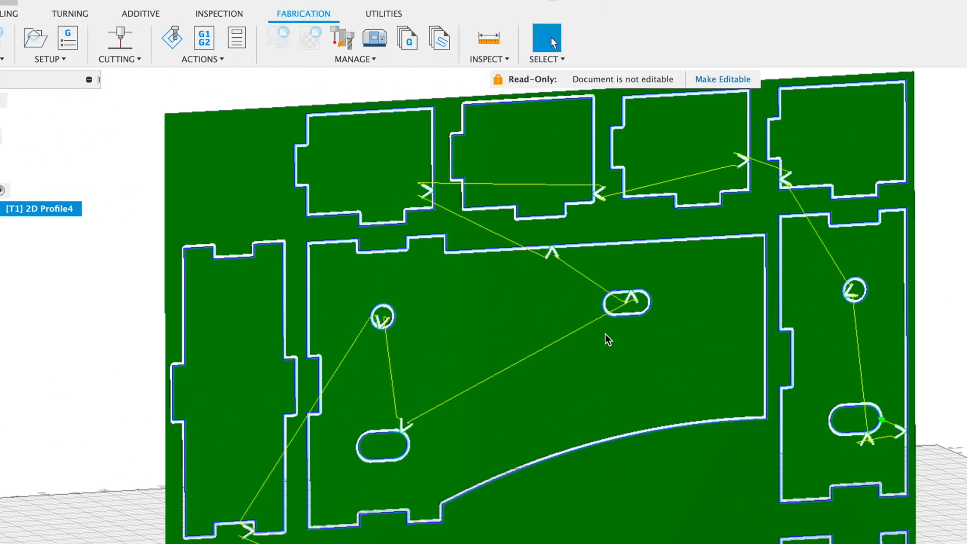
pyautogui.moveTo(595, 204)
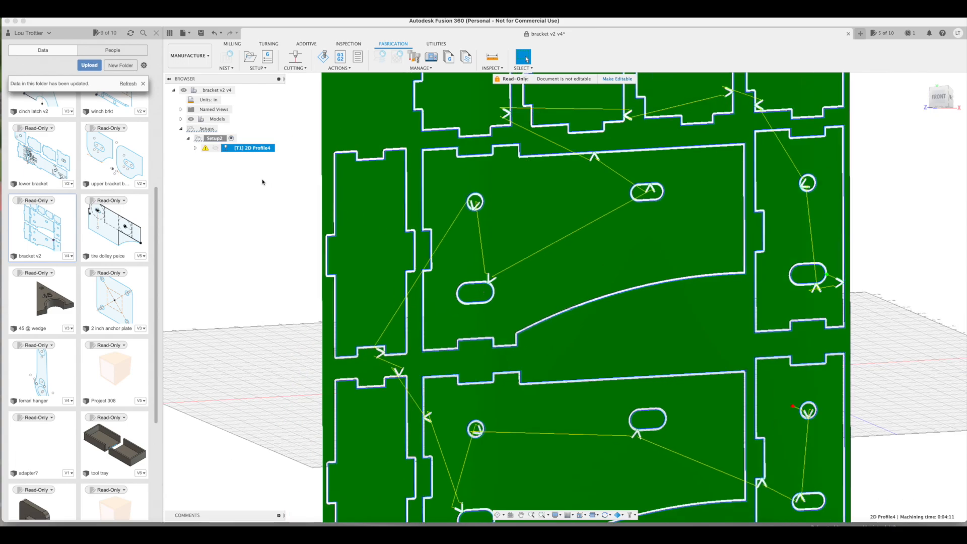
# Step: Edit 2D Profile4, flip the lower-left slot contour's cut side, and regenerate the toolpath
pyautogui.doubleClick(247, 147)
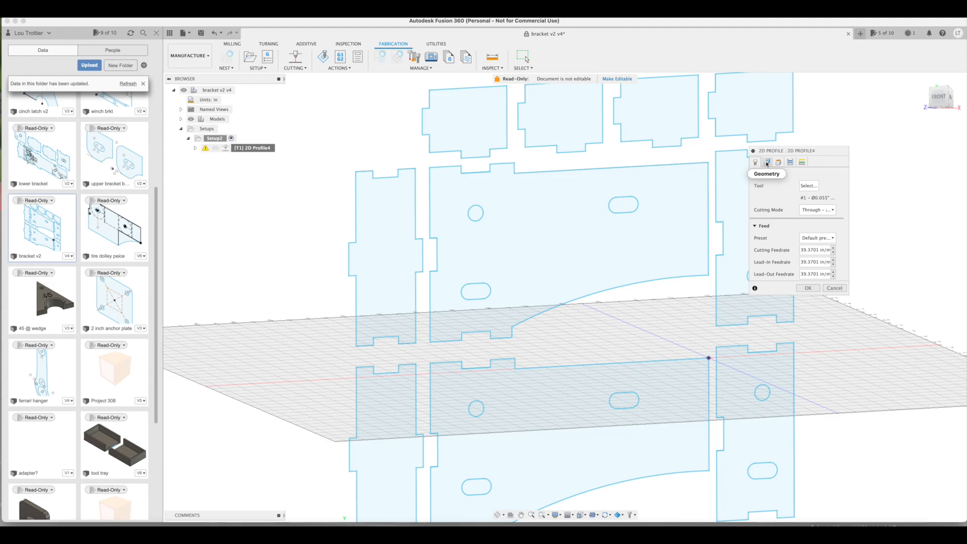
pyautogui.click(767, 162)
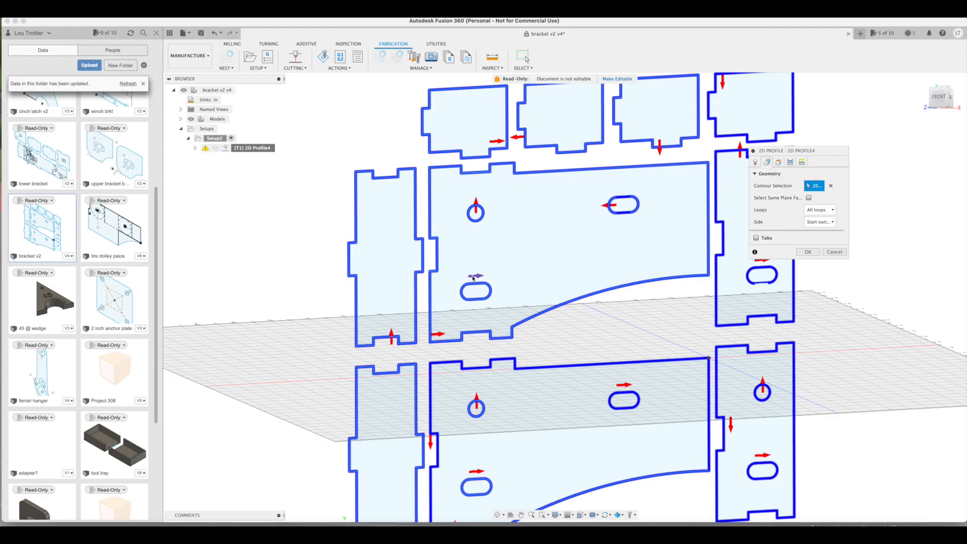
pyautogui.click(471, 276)
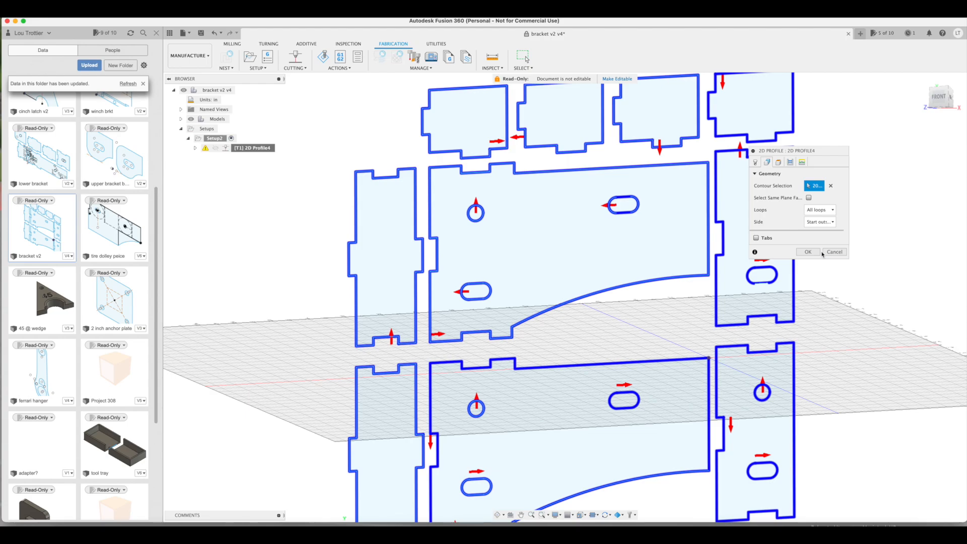
pyautogui.moveTo(806, 252)
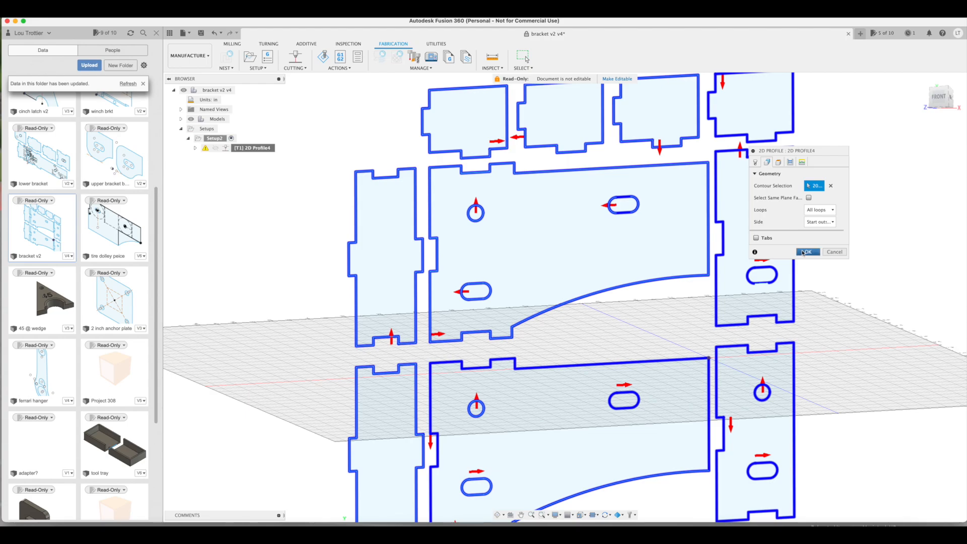
pyautogui.click(806, 251)
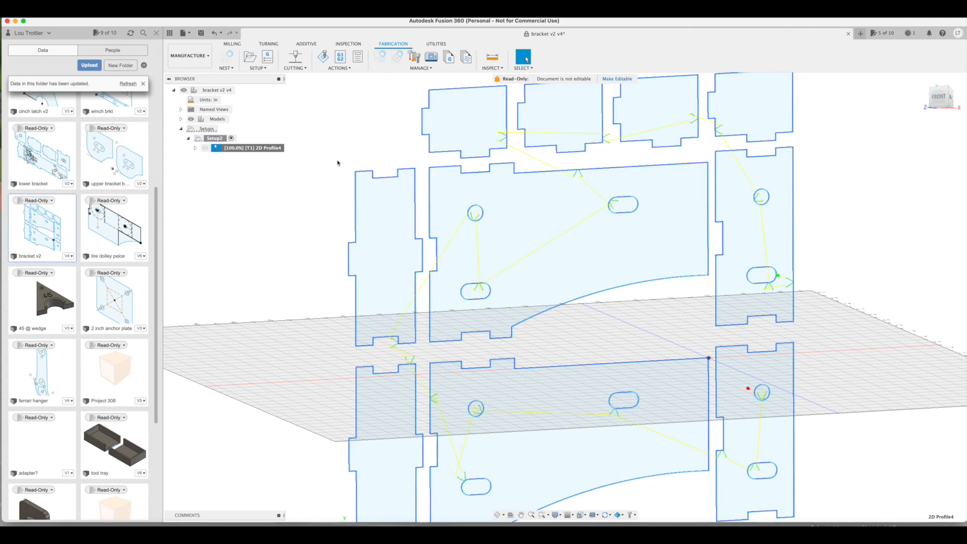